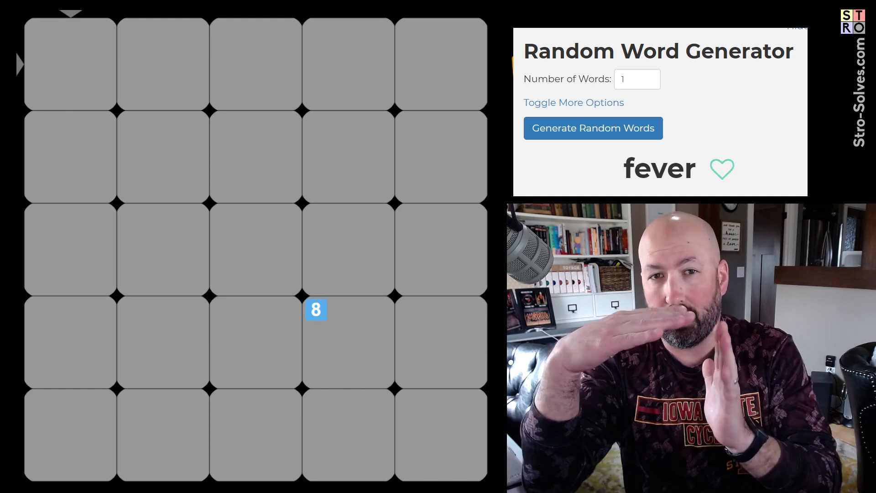
mouse_move(252, 408)
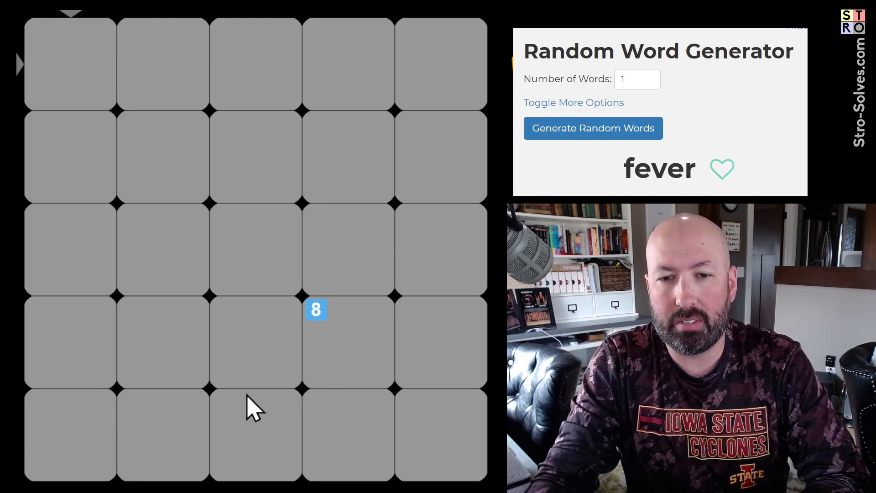
mouse_move(321, 324)
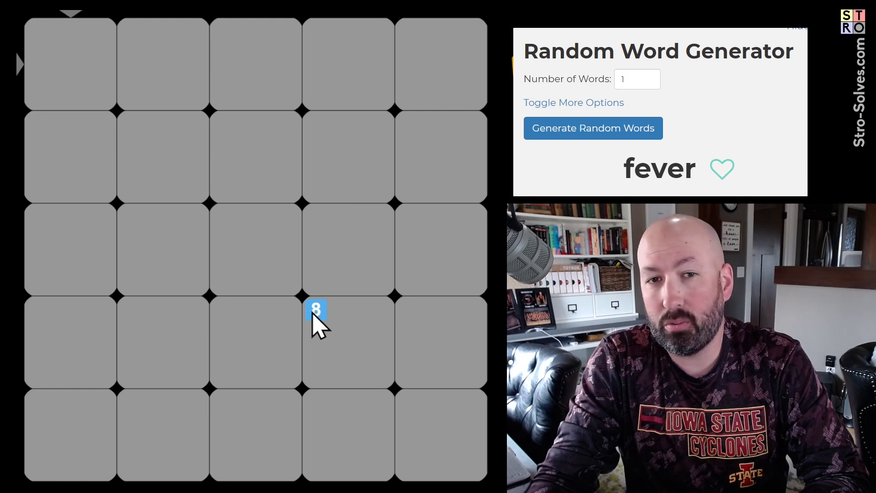
mouse_move(317, 327)
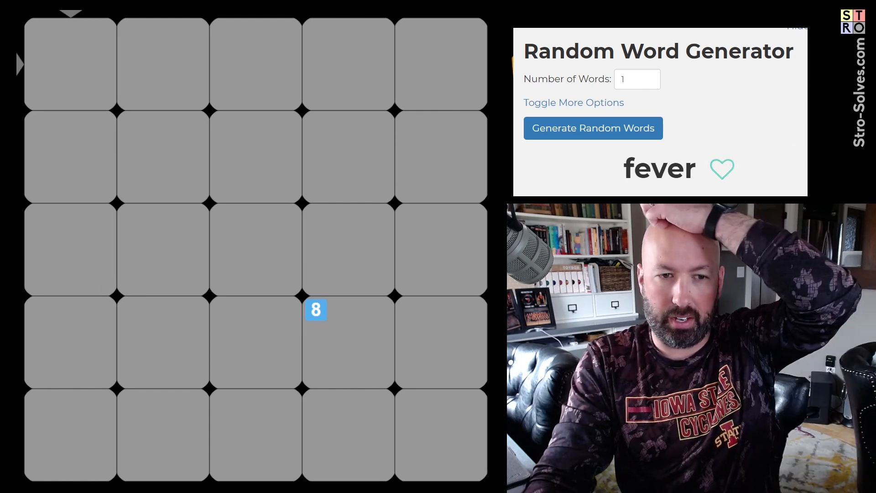
mouse_move(73, 218)
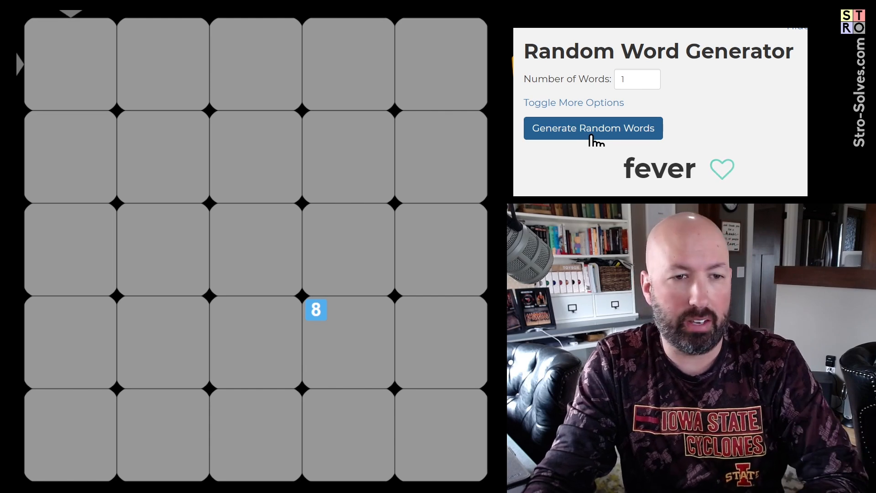
- Generate and guess the random words GUEST, CHIEF, FIBRE, GRAVE and SOUND in turn
click(593, 128)
text(GUEST)
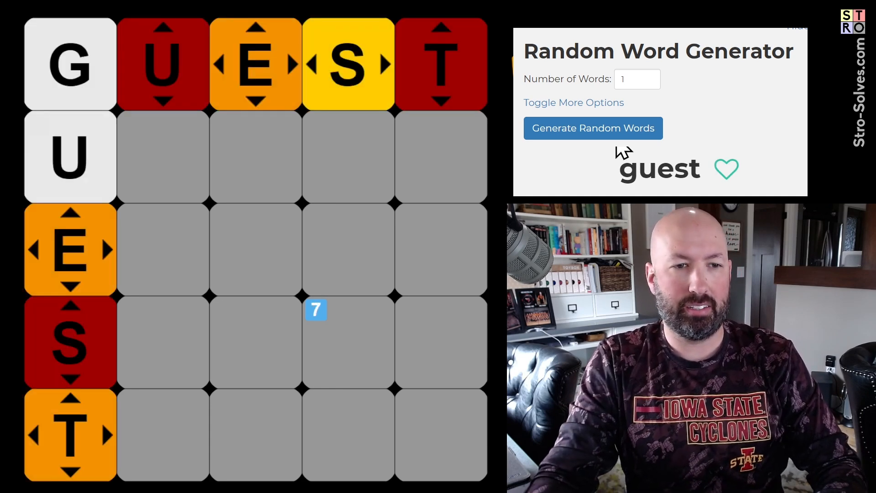
click(592, 127)
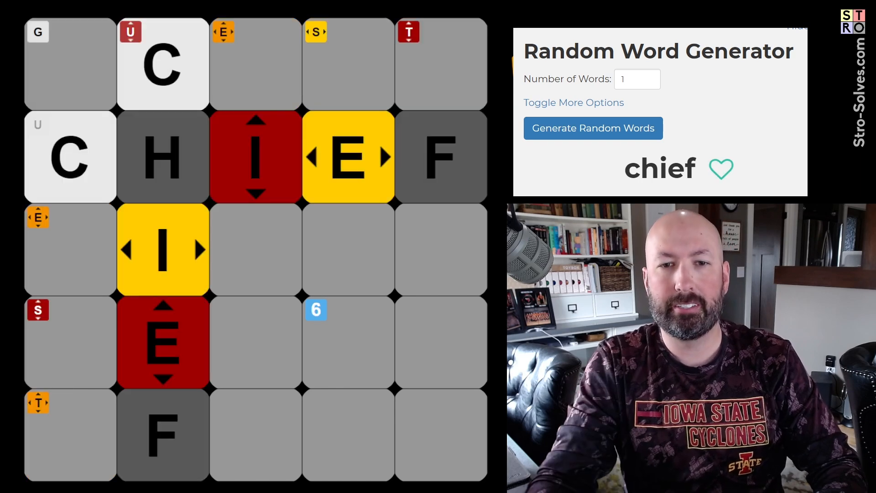
click(593, 127)
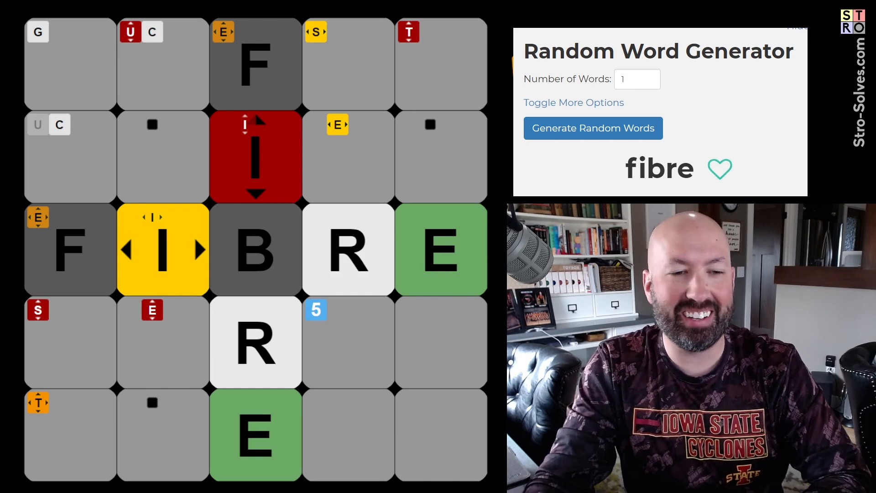
click(592, 128)
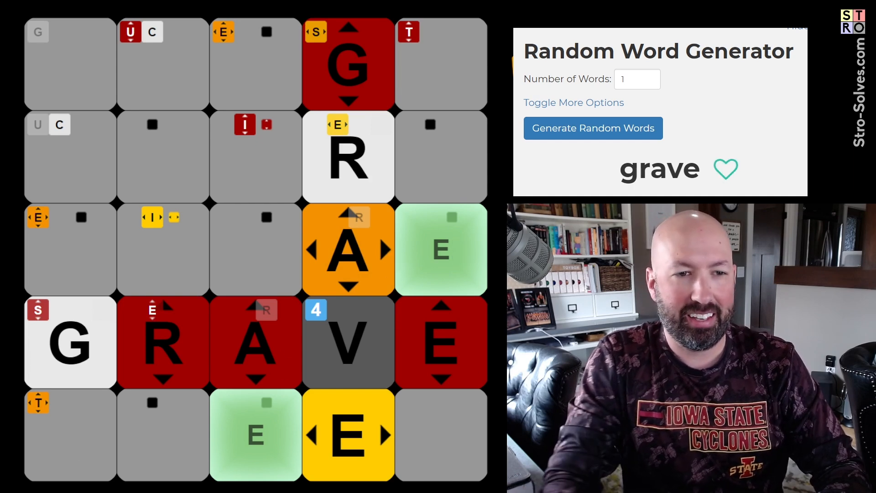
click(592, 128)
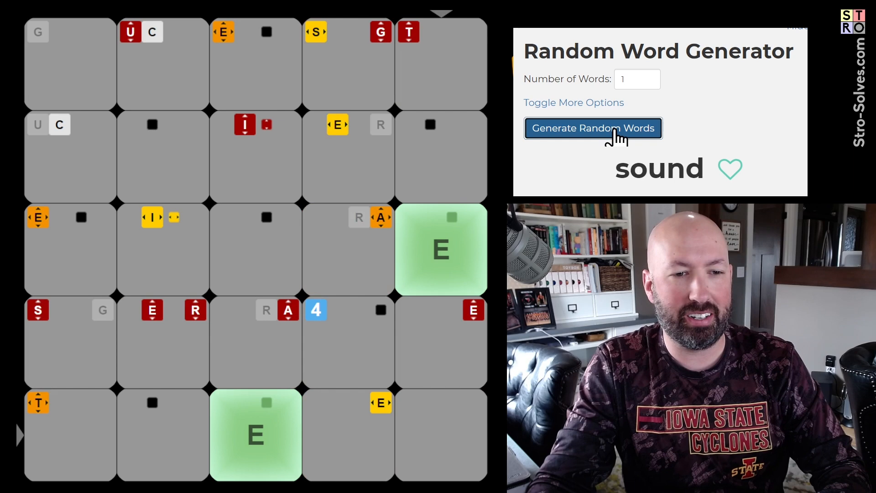
click(594, 128)
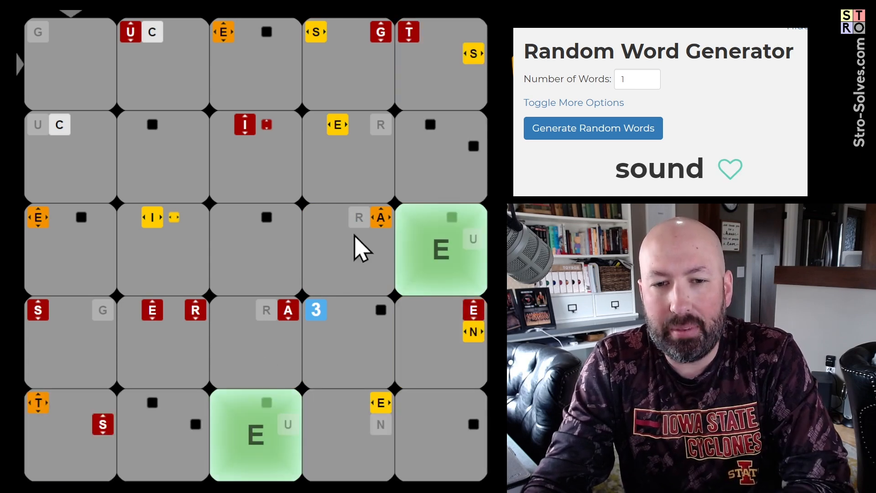
mouse_move(344, 269)
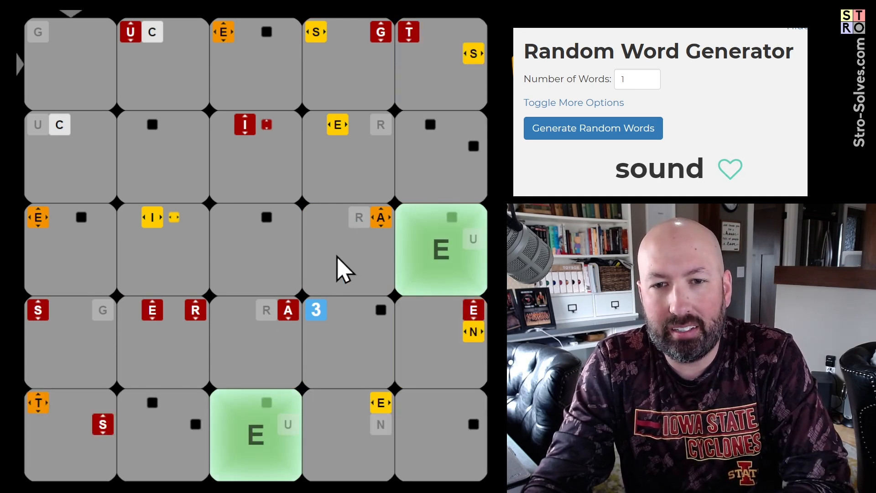
mouse_move(271, 363)
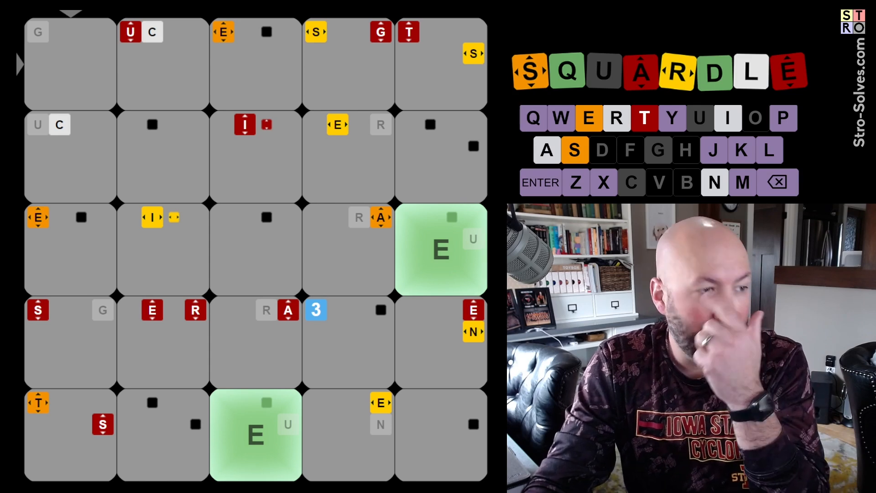
mouse_move(383, 232)
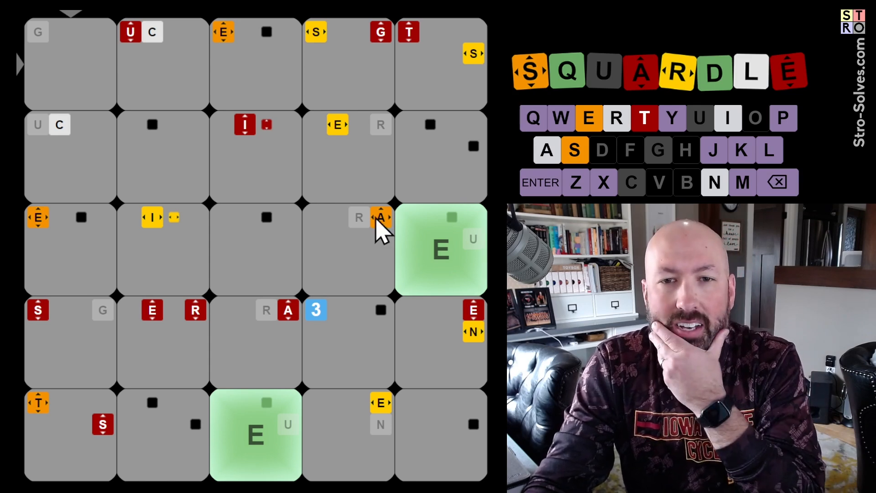
mouse_move(467, 59)
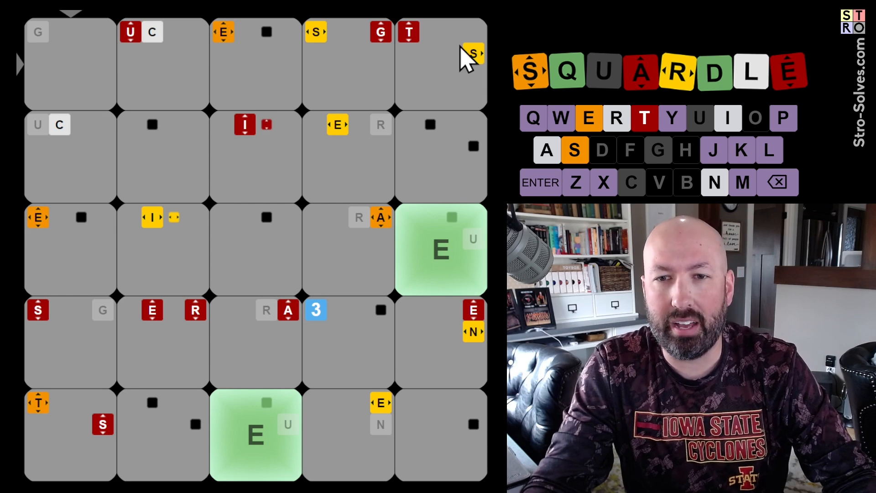
mouse_move(456, 75)
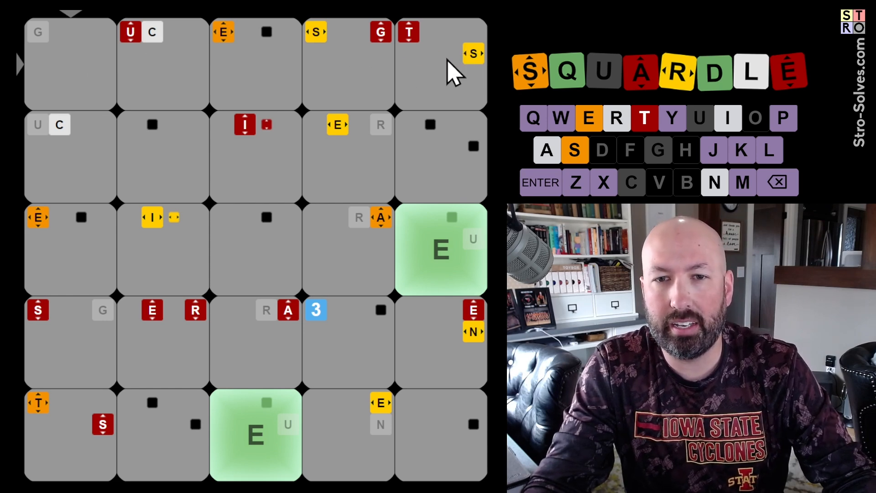
mouse_move(260, 75)
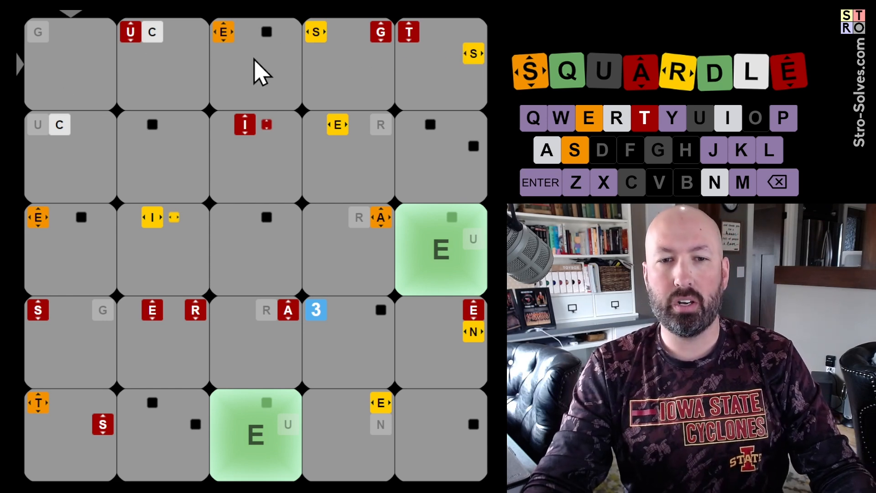
mouse_move(95, 280)
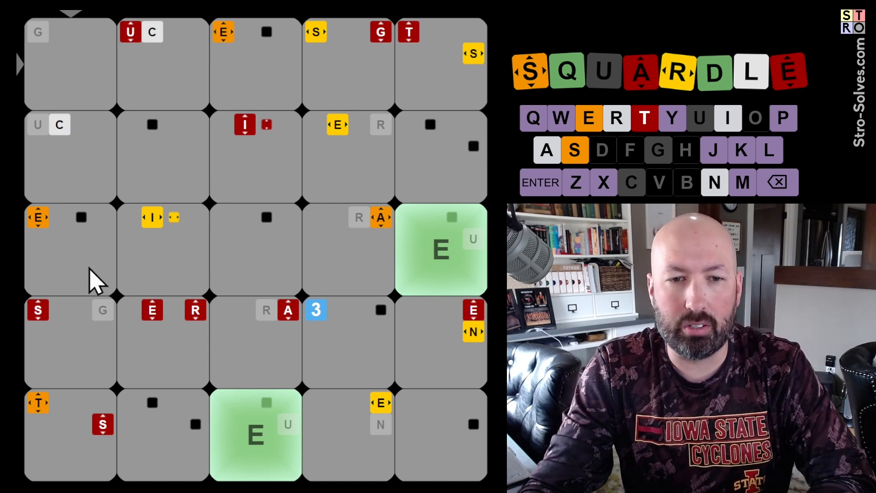
mouse_move(240, 156)
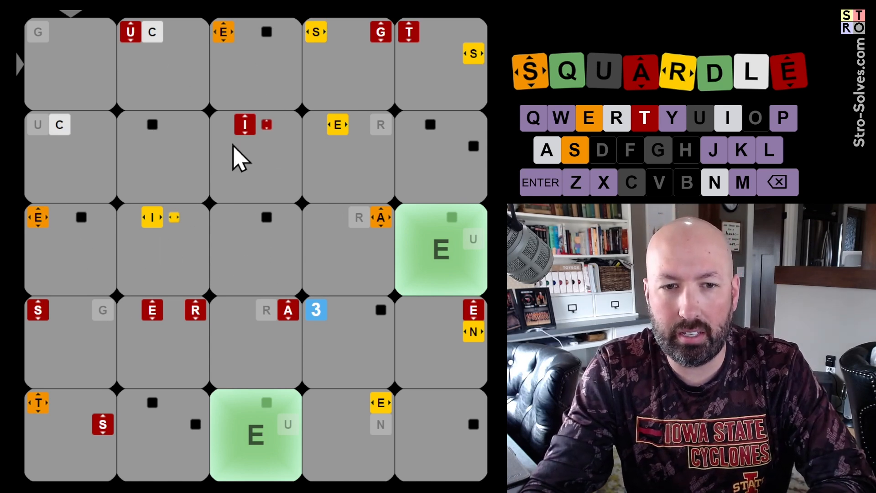
mouse_move(243, 341)
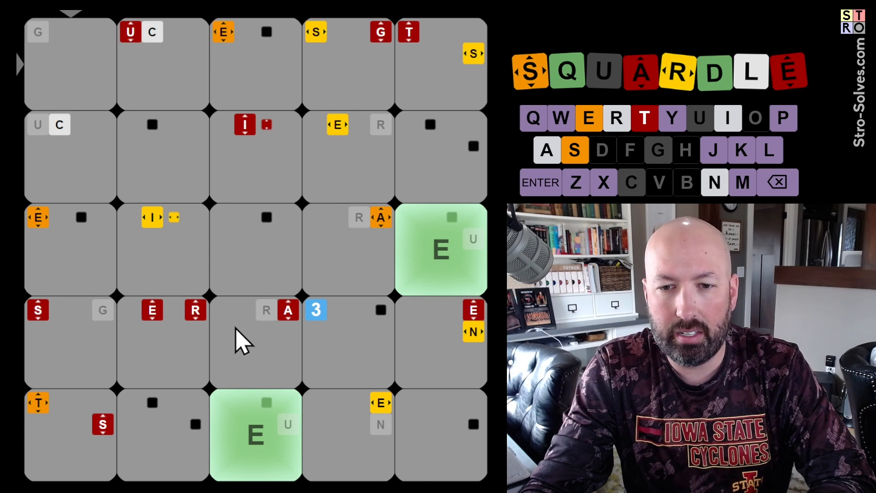
mouse_move(474, 361)
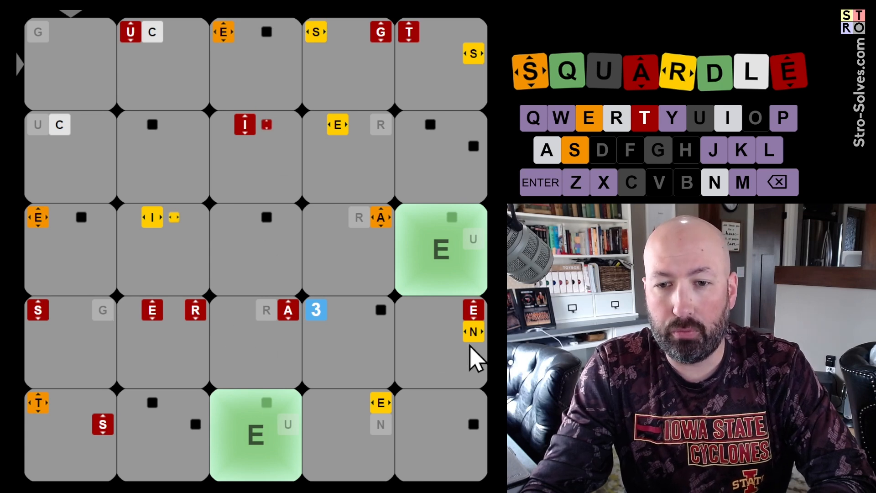
mouse_move(163, 295)
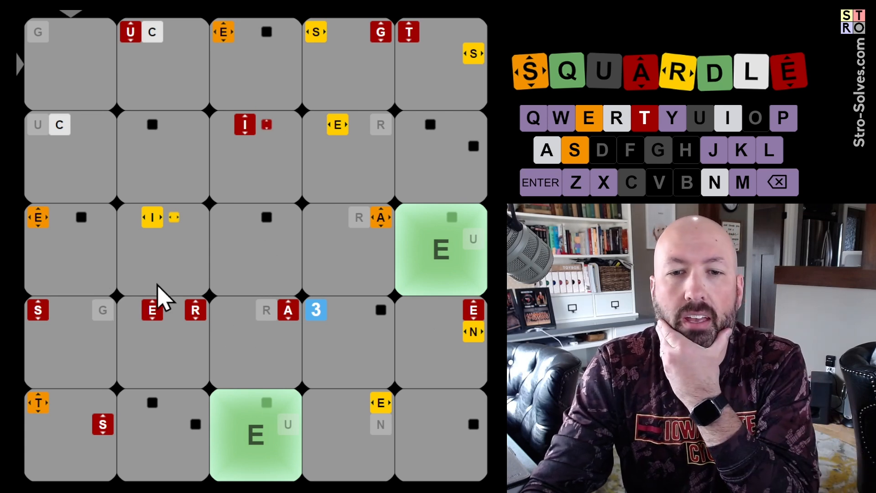
mouse_move(335, 229)
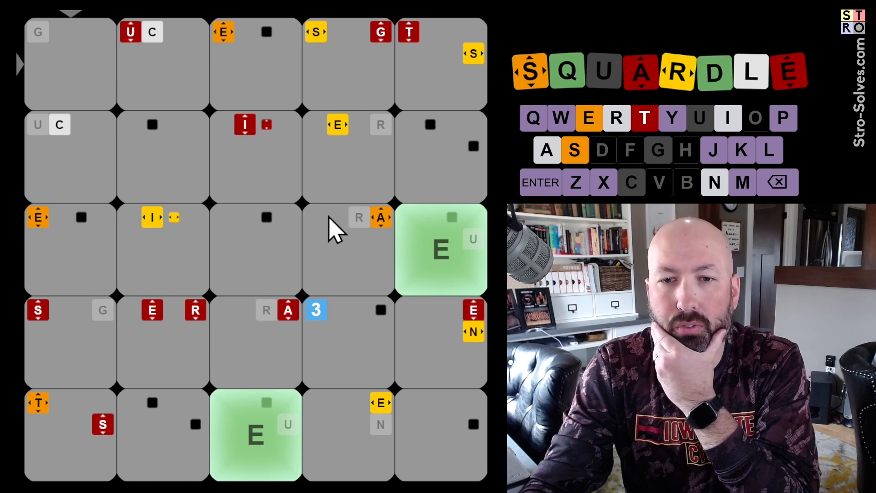
mouse_move(341, 313)
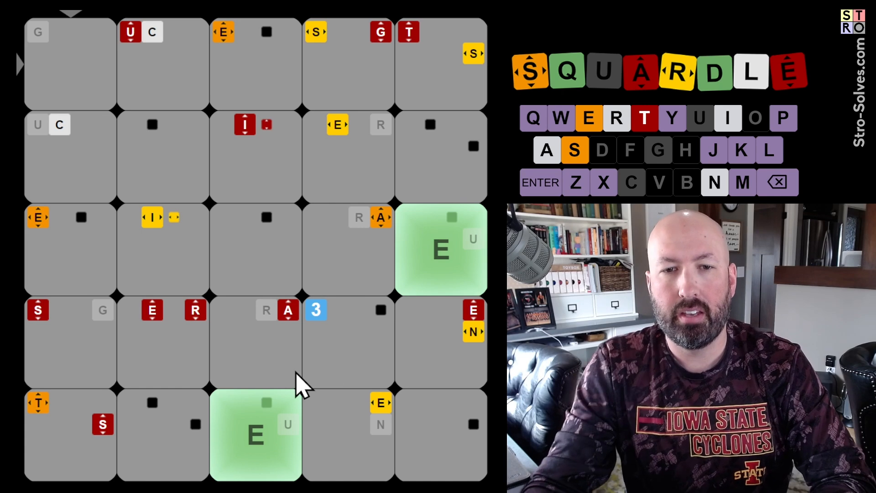
mouse_move(163, 335)
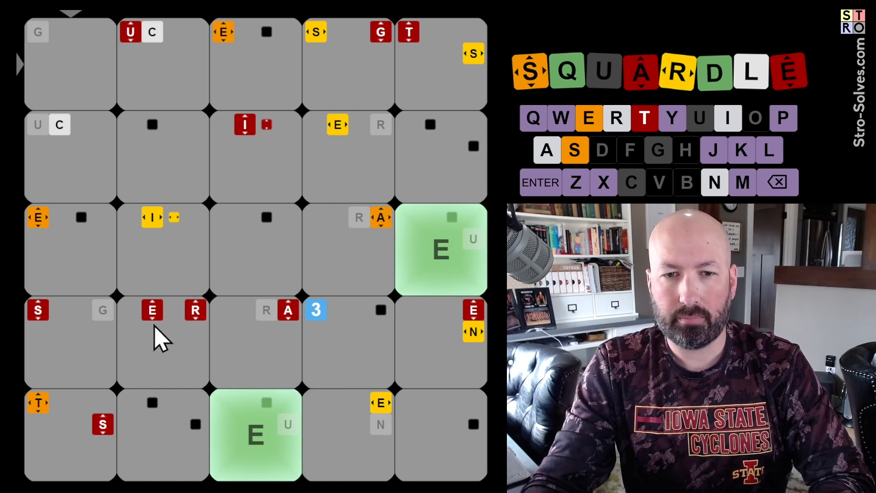
mouse_move(232, 358)
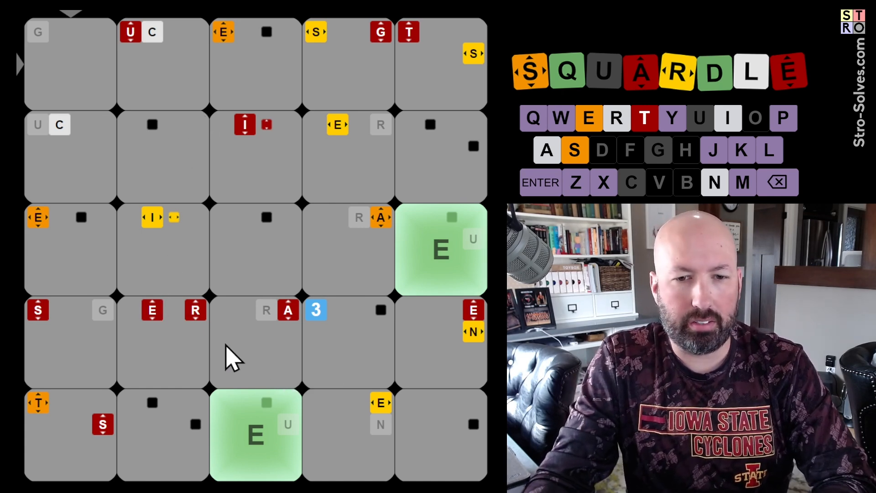
mouse_move(200, 357)
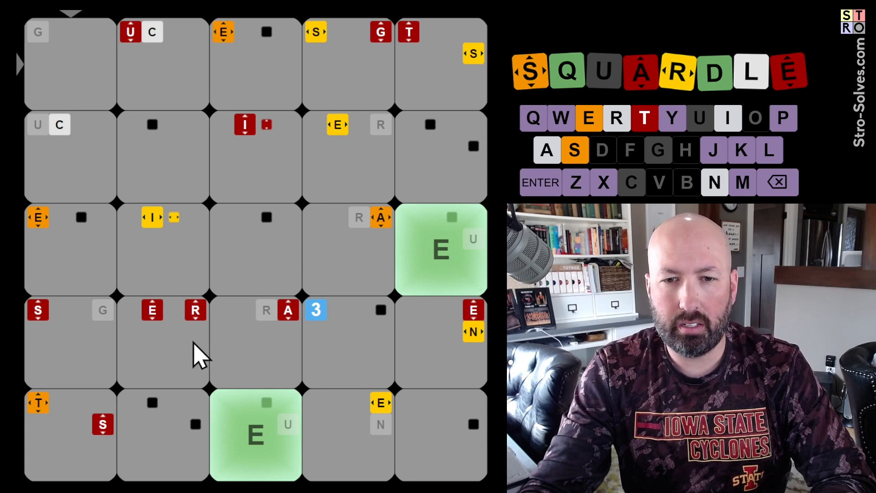
mouse_move(66, 352)
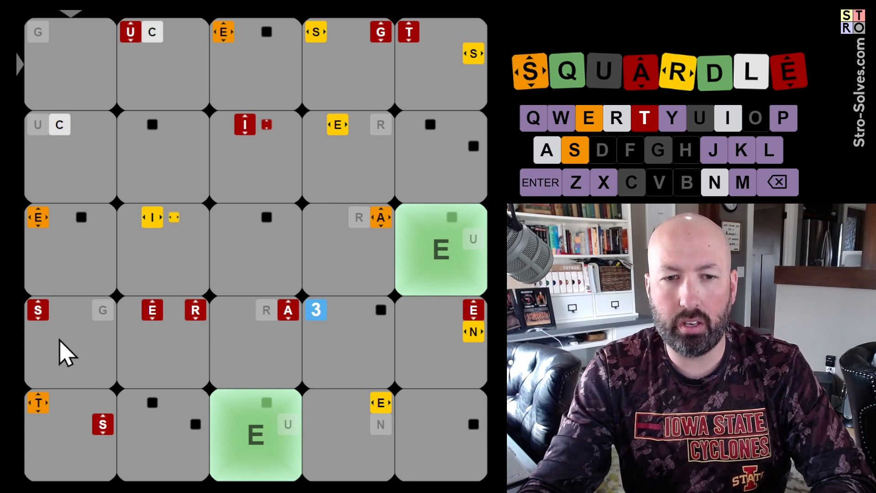
mouse_move(201, 369)
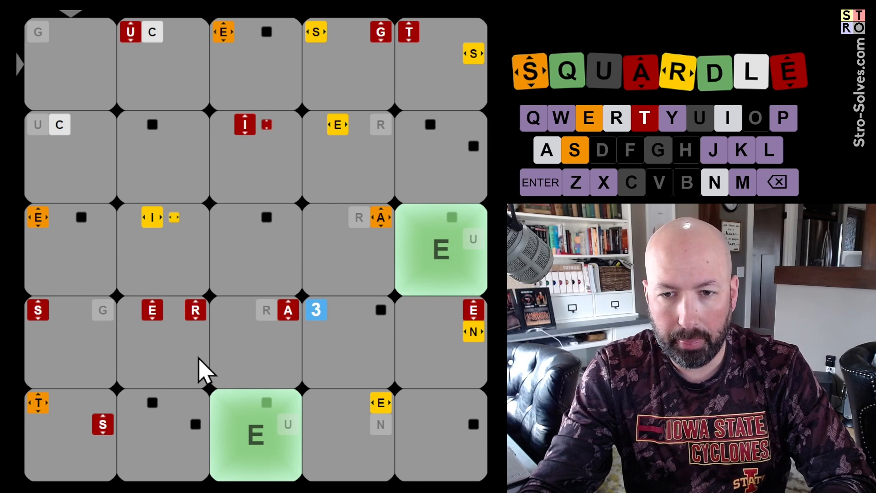
mouse_move(163, 369)
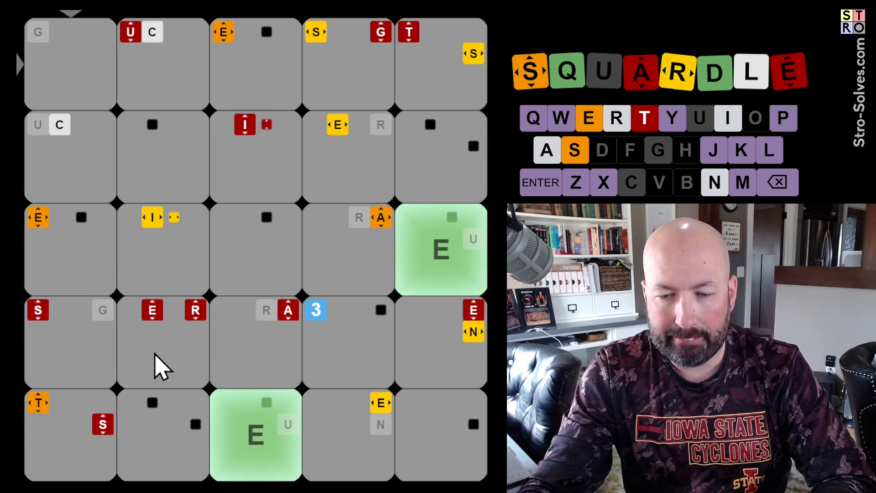
mouse_move(324, 358)
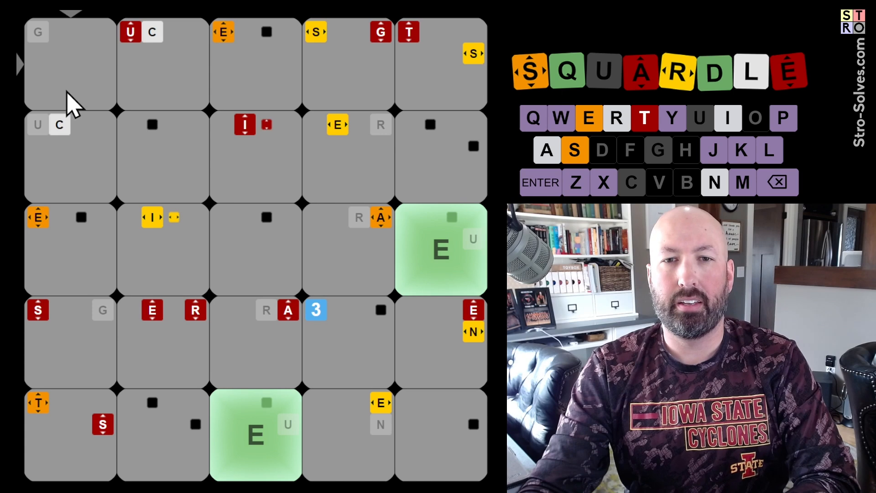
mouse_move(132, 76)
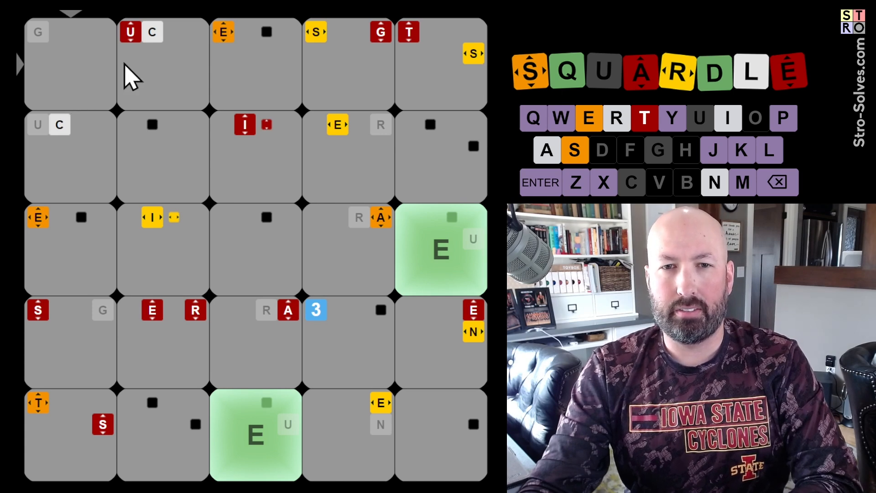
mouse_move(84, 151)
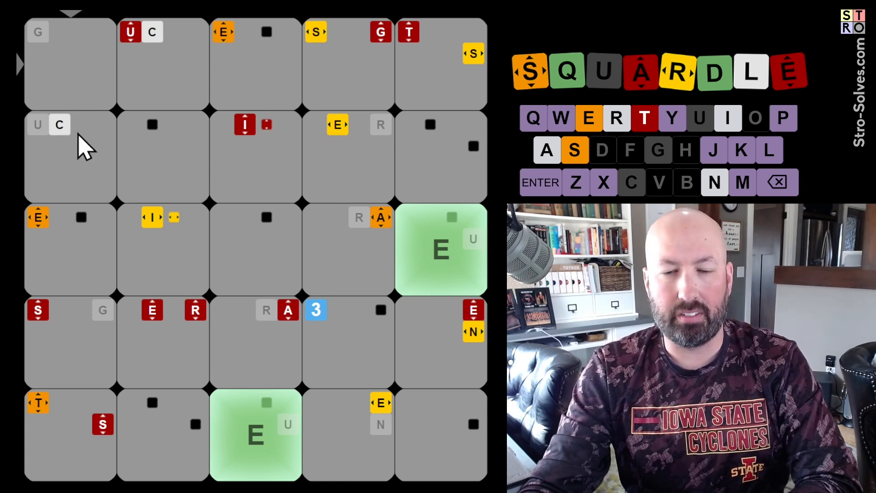
mouse_move(67, 245)
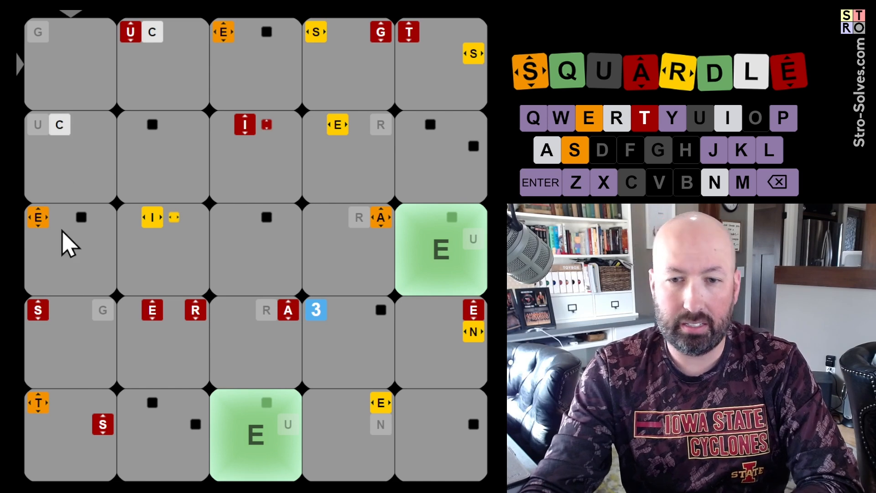
mouse_move(61, 422)
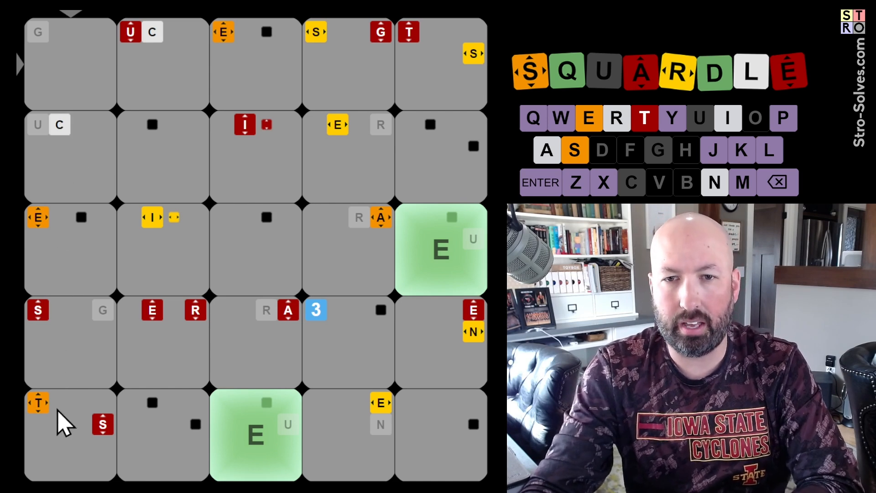
mouse_move(87, 84)
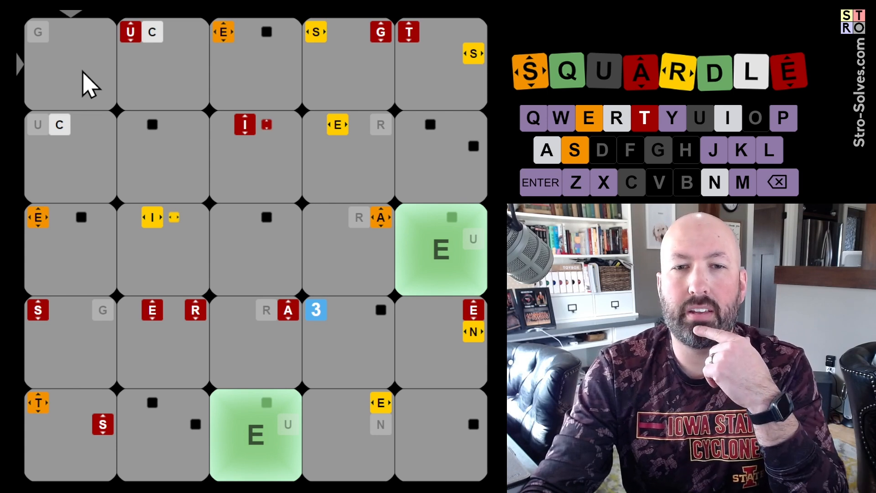
mouse_move(98, 81)
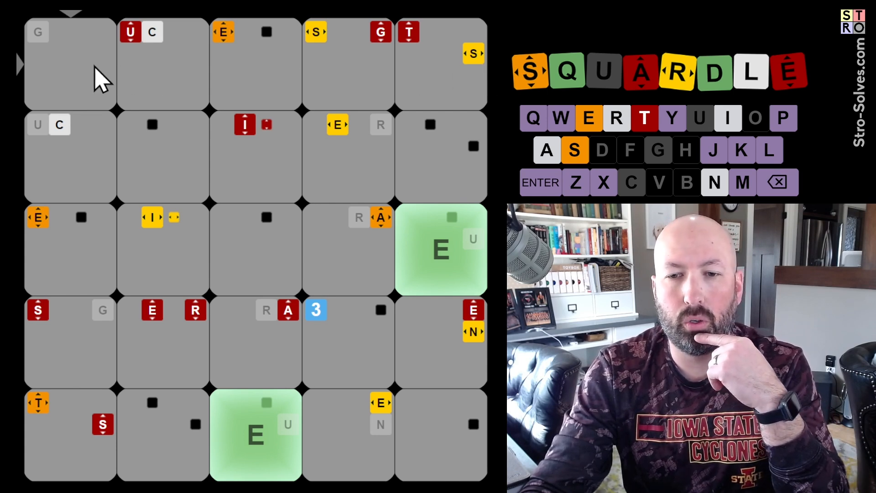
mouse_move(67, 156)
text(S)
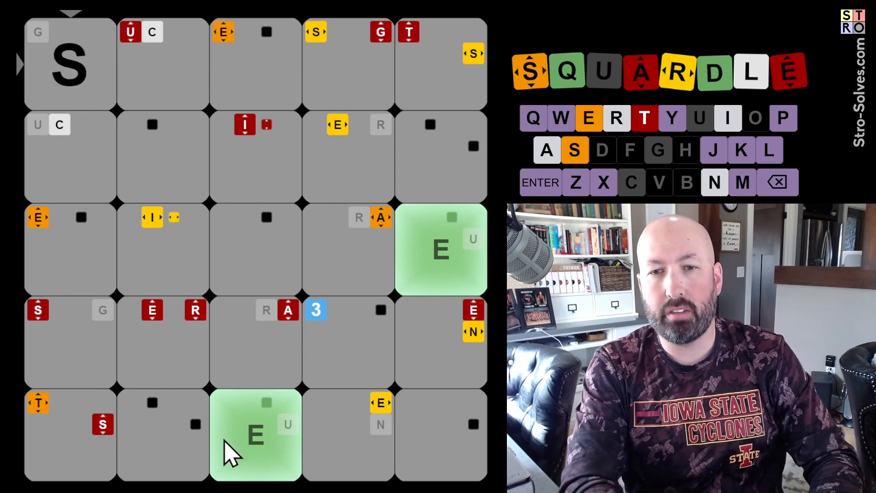
- Enter the letters of STALE into the top row and left column without submitting
key(t)
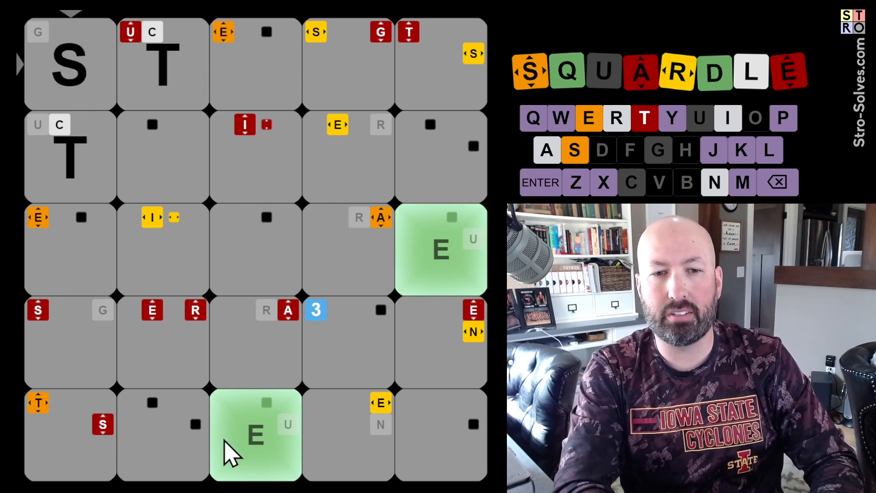
mouse_move(389, 311)
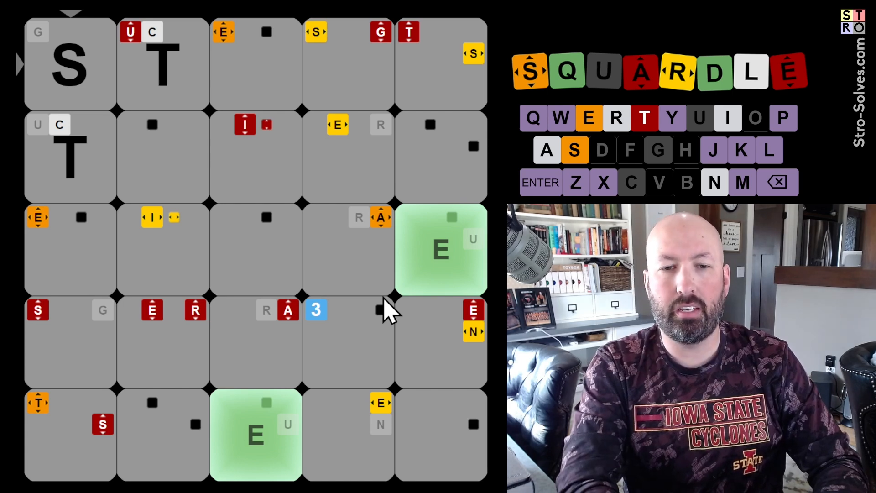
click(540, 182)
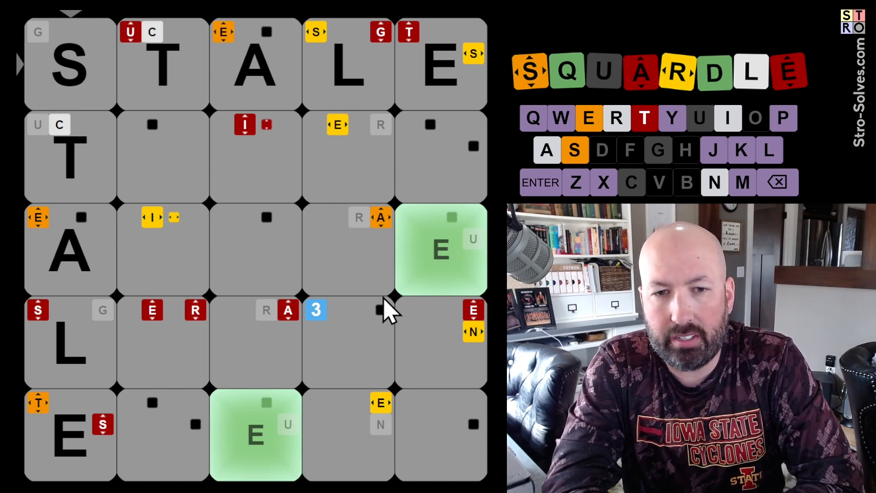
mouse_move(126, 347)
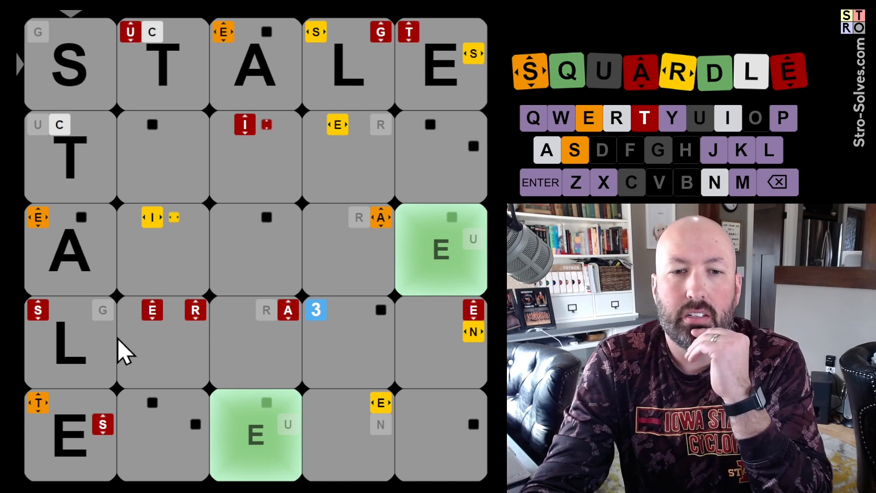
mouse_move(118, 399)
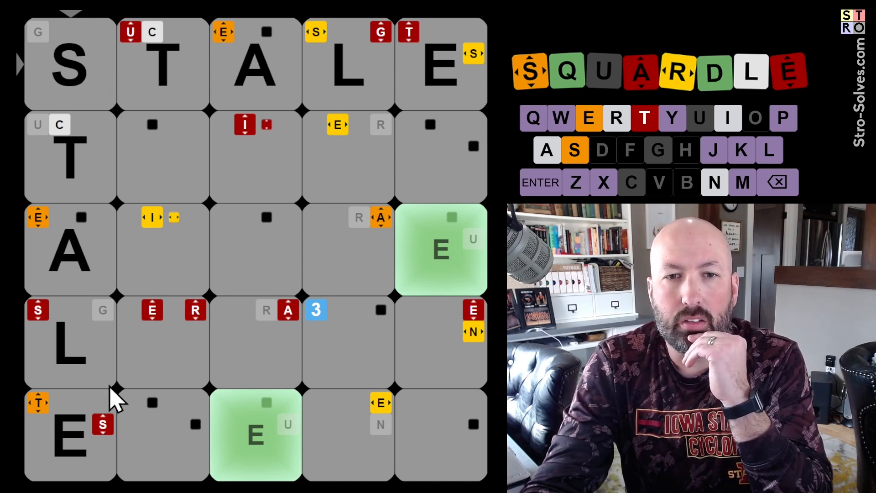
mouse_move(170, 76)
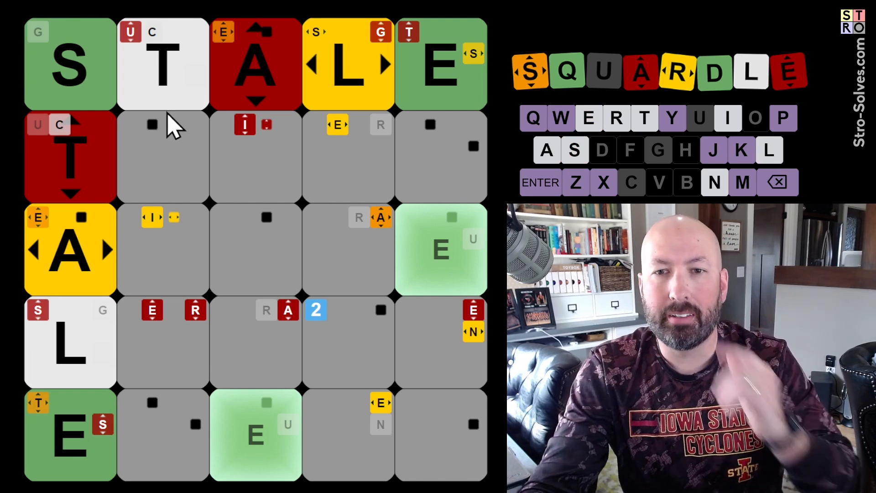
mouse_move(463, 150)
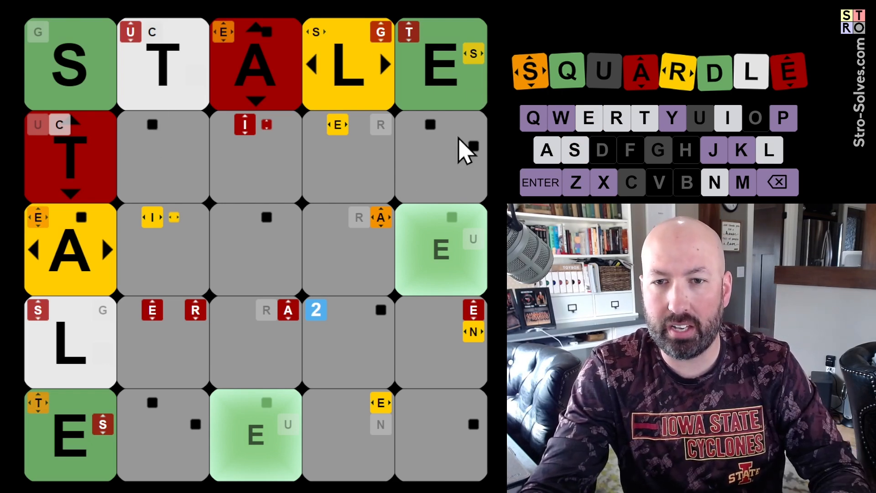
click(540, 183)
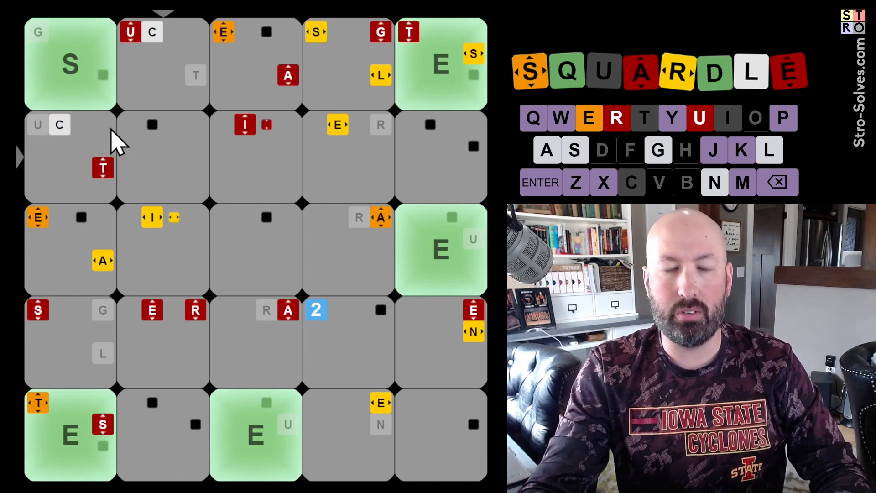
mouse_move(139, 466)
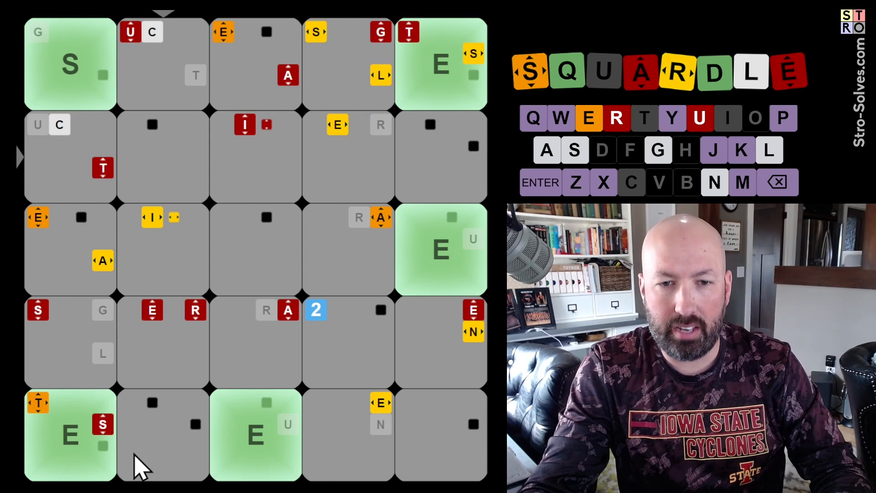
mouse_move(184, 347)
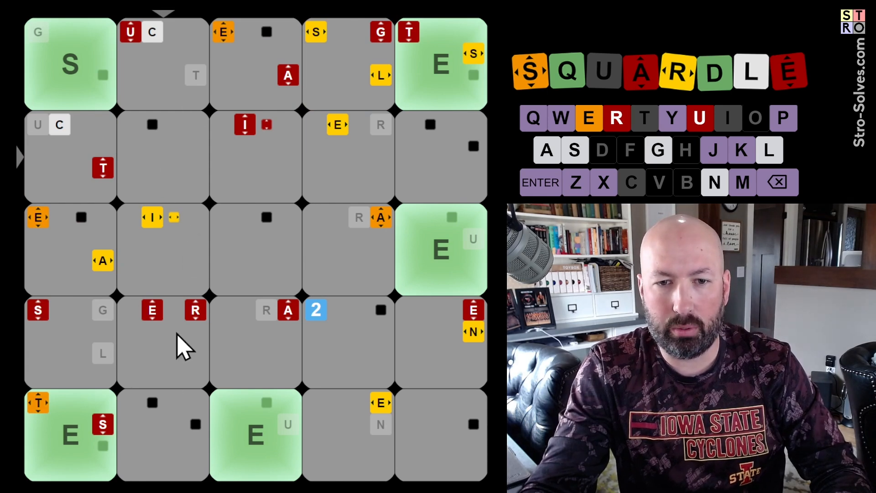
mouse_move(155, 396)
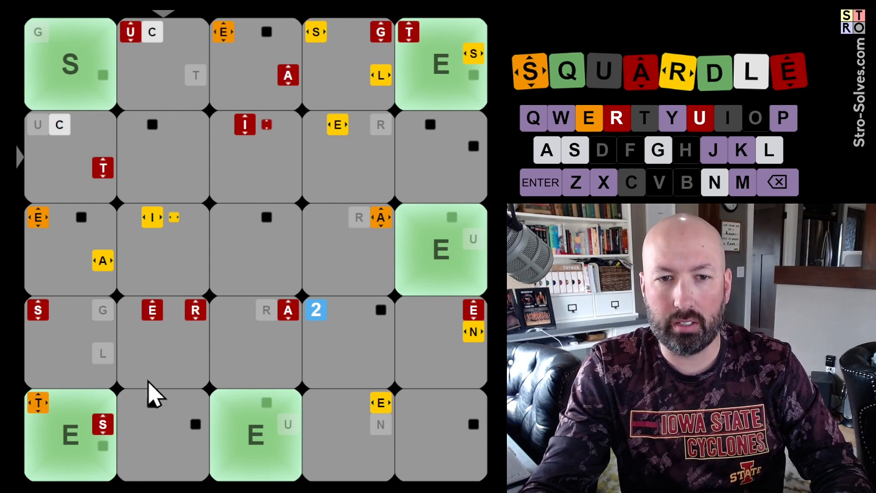
mouse_move(128, 188)
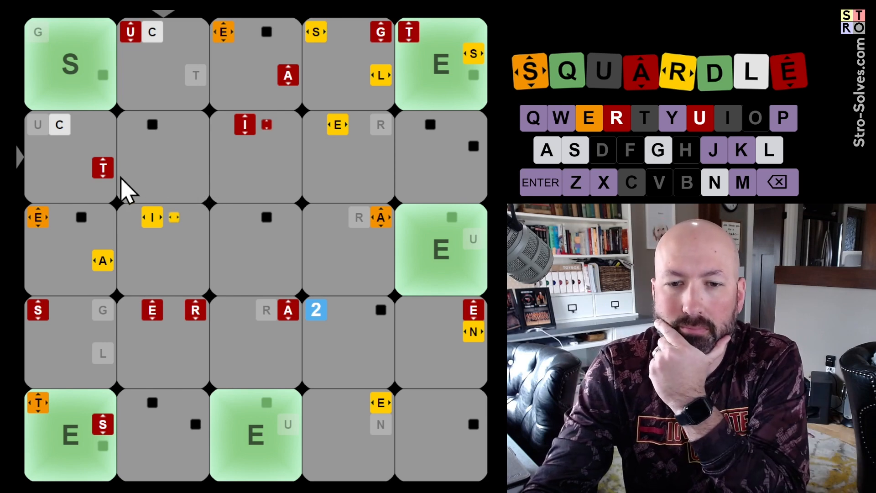
mouse_move(371, 165)
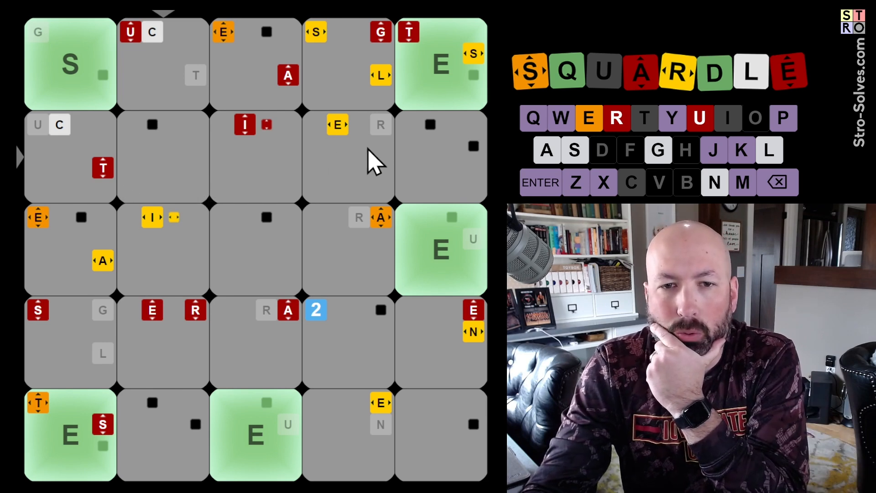
click(441, 156)
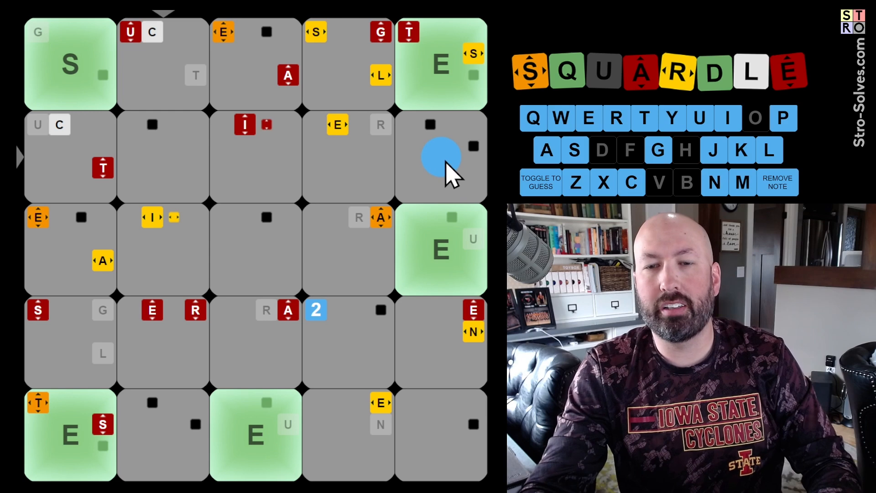
click(539, 181)
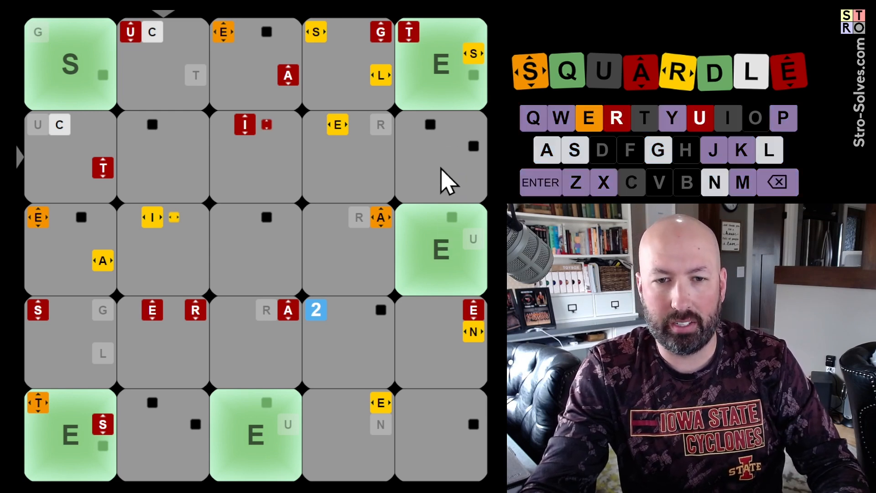
mouse_move(74, 174)
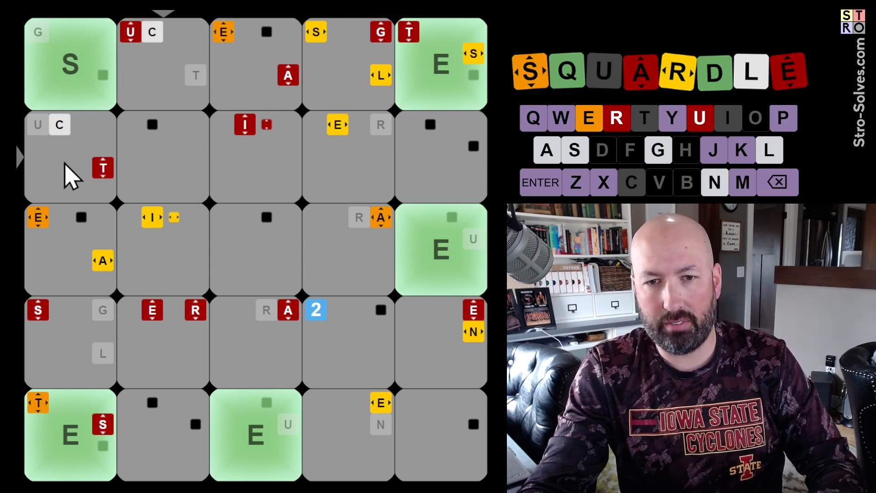
mouse_move(269, 168)
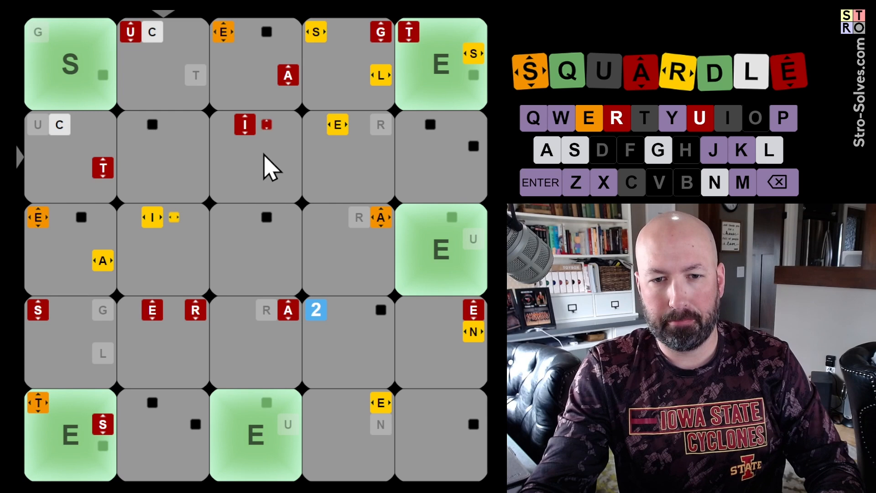
mouse_move(243, 168)
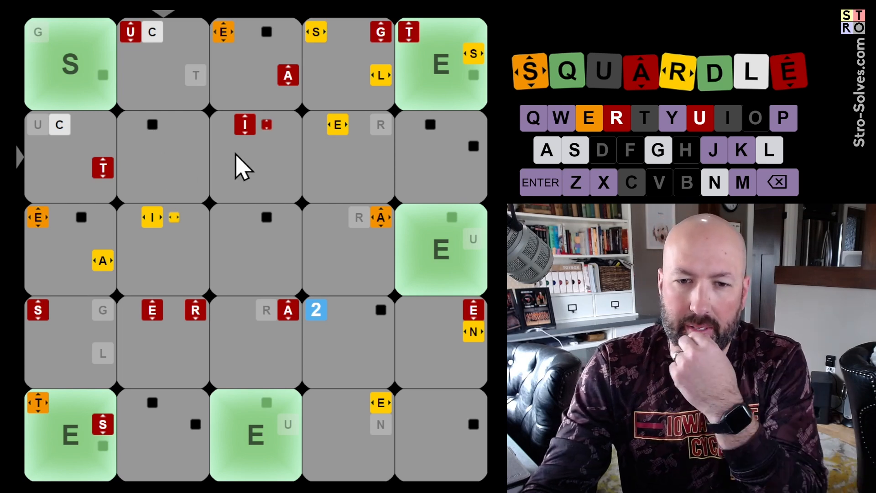
mouse_move(260, 332)
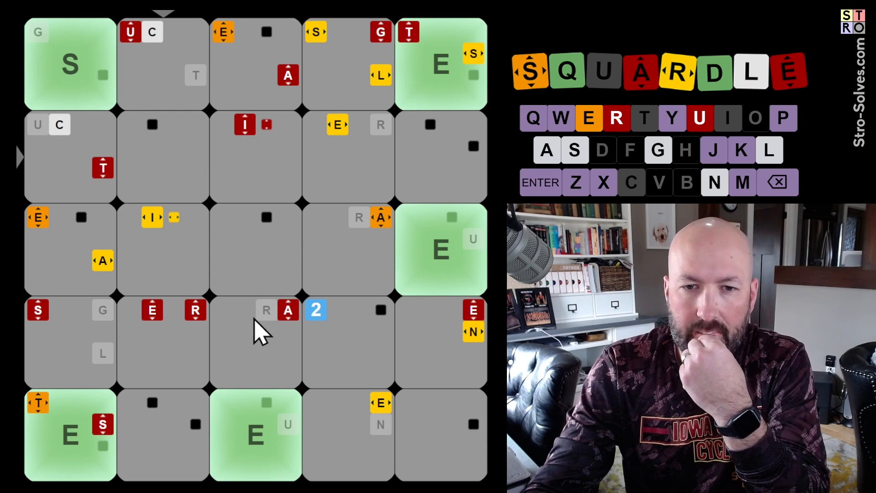
mouse_move(274, 371)
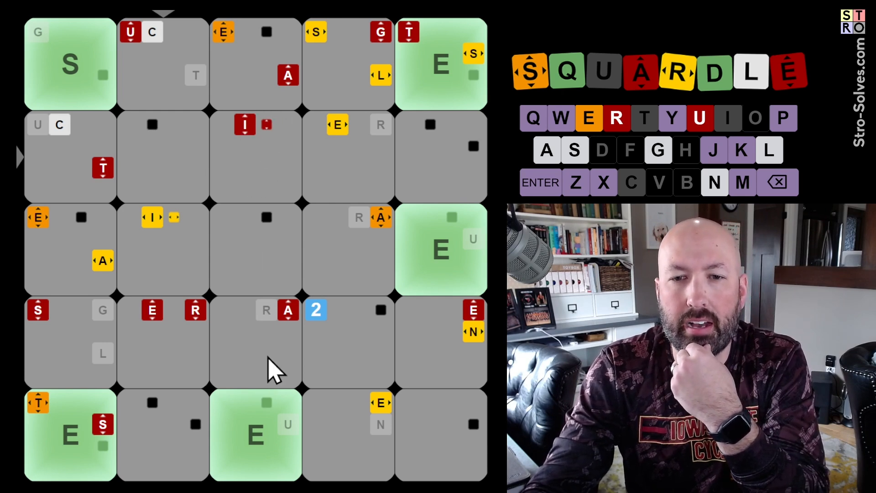
mouse_move(242, 252)
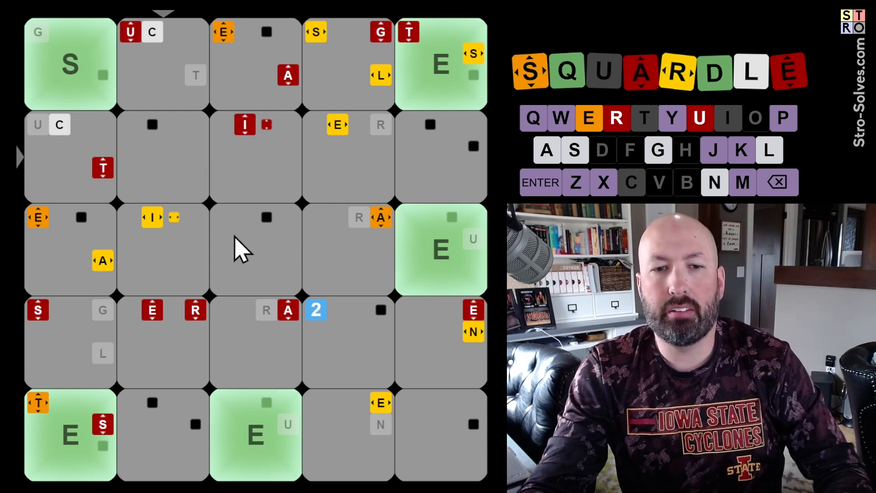
mouse_move(260, 276)
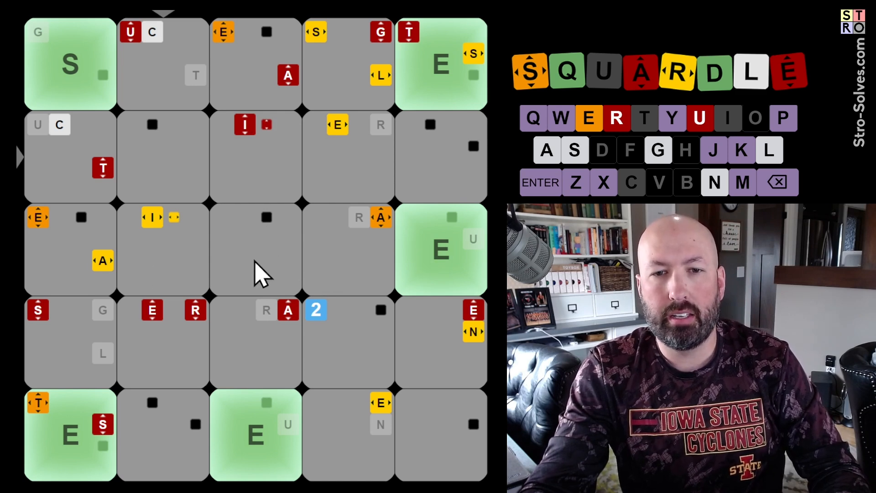
mouse_move(254, 269)
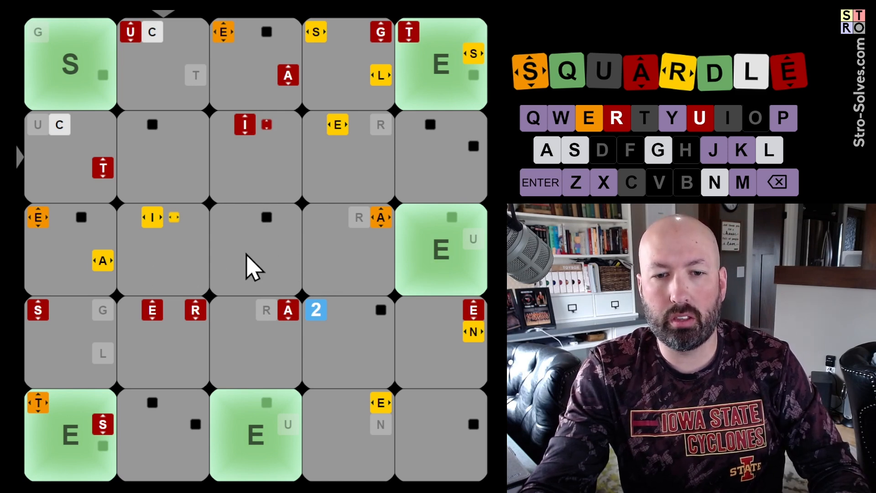
mouse_move(274, 173)
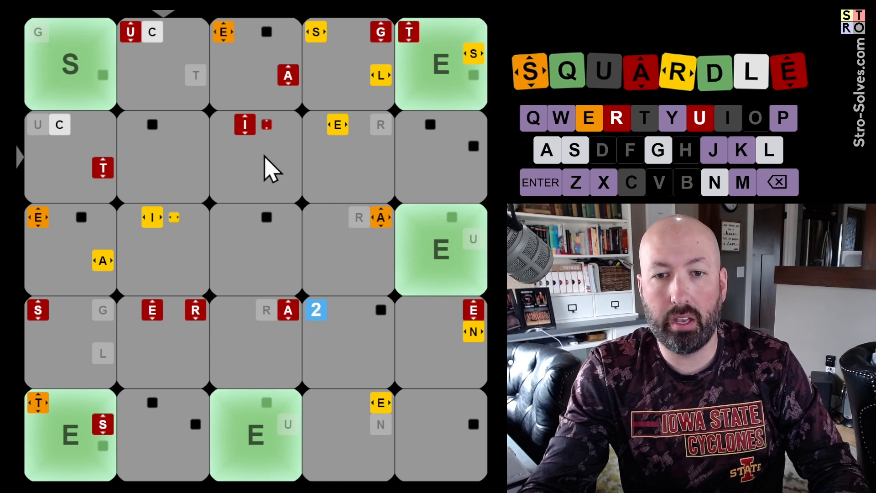
- Select the centre square and a top-row square to pencil in the I, I and A marks
click(255, 251)
text(A)
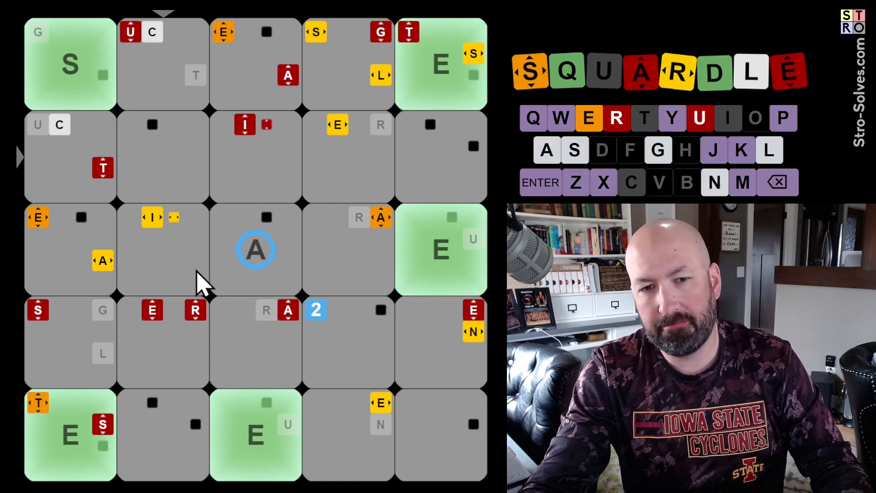
mouse_move(271, 266)
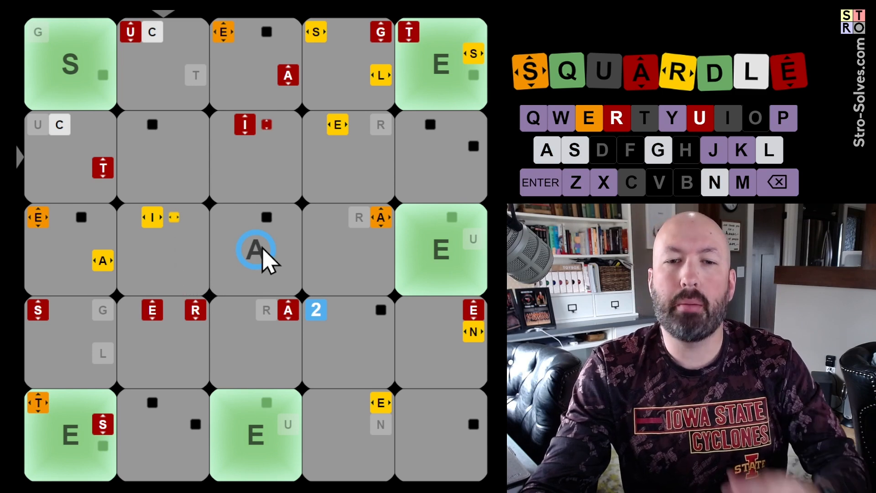
mouse_move(243, 185)
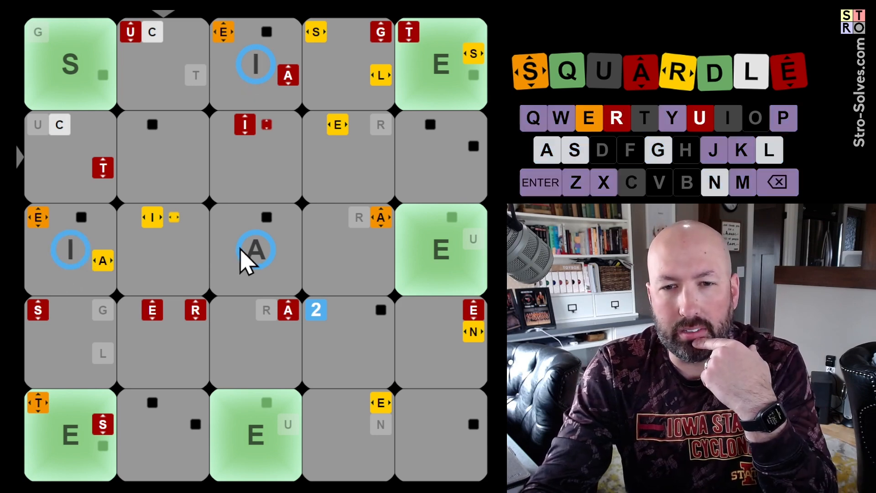
mouse_move(417, 260)
text(RAT)
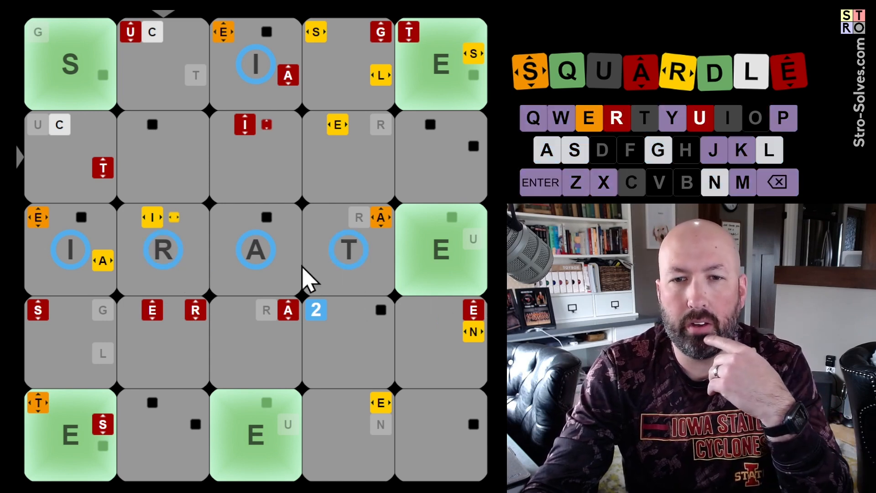
mouse_move(382, 101)
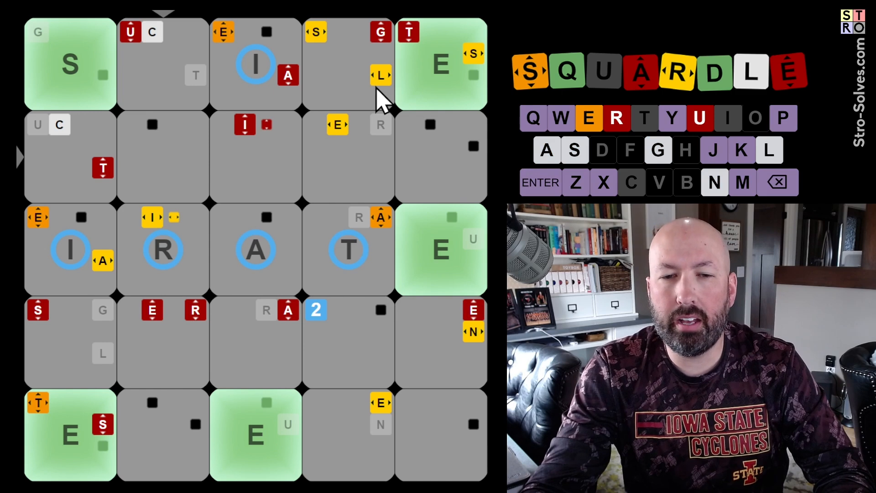
mouse_move(284, 86)
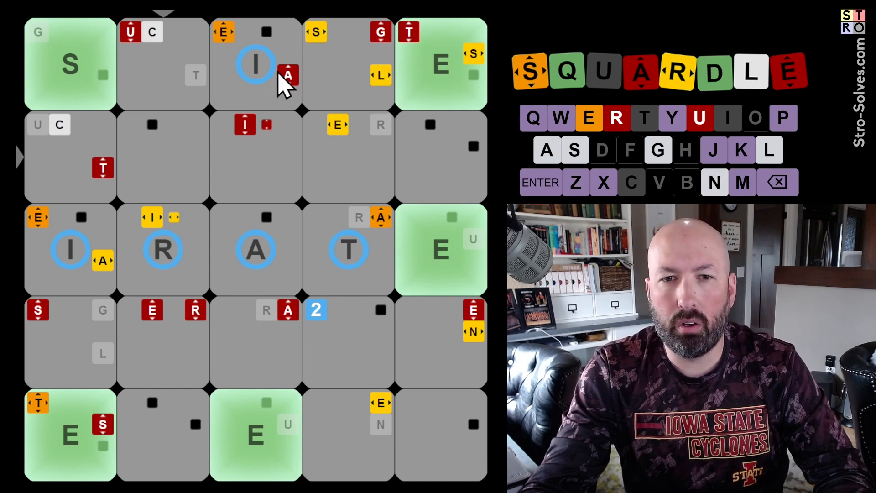
mouse_move(254, 73)
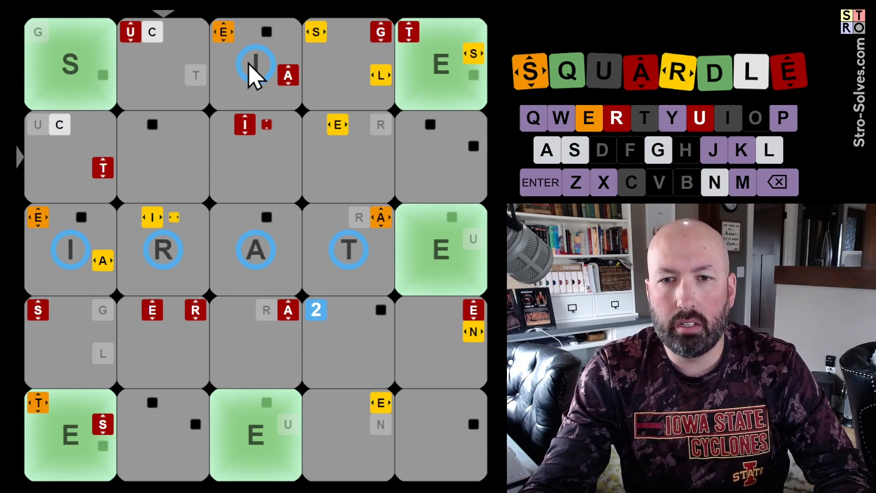
mouse_move(227, 84)
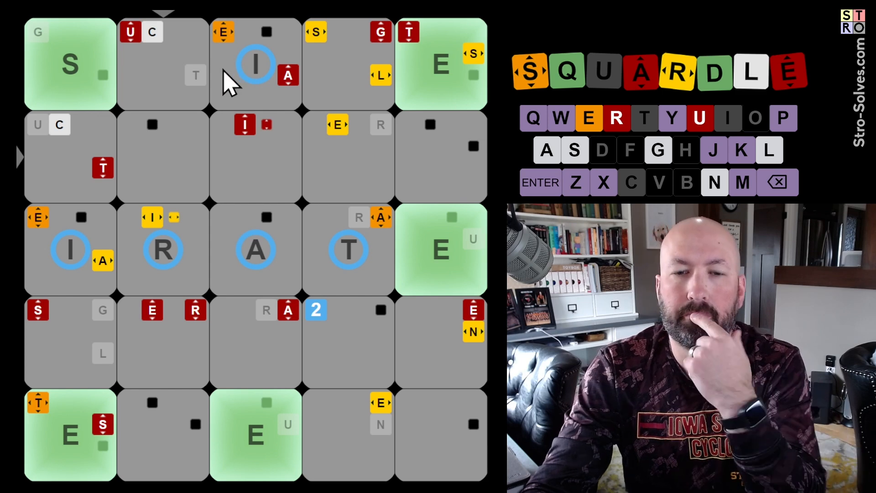
mouse_move(433, 95)
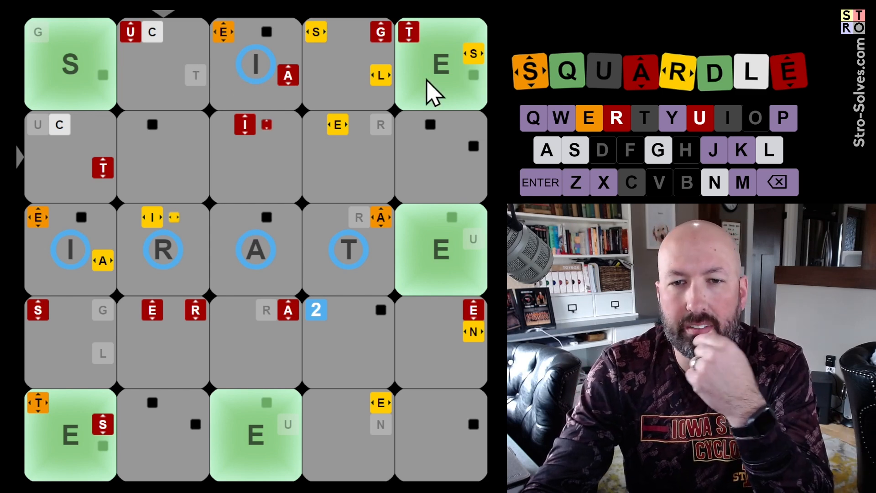
click(162, 64)
text(LIM)
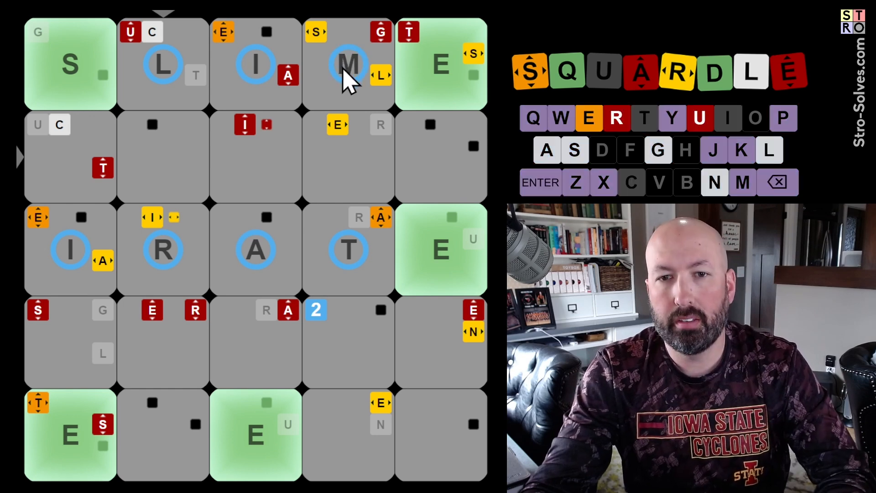
mouse_move(382, 87)
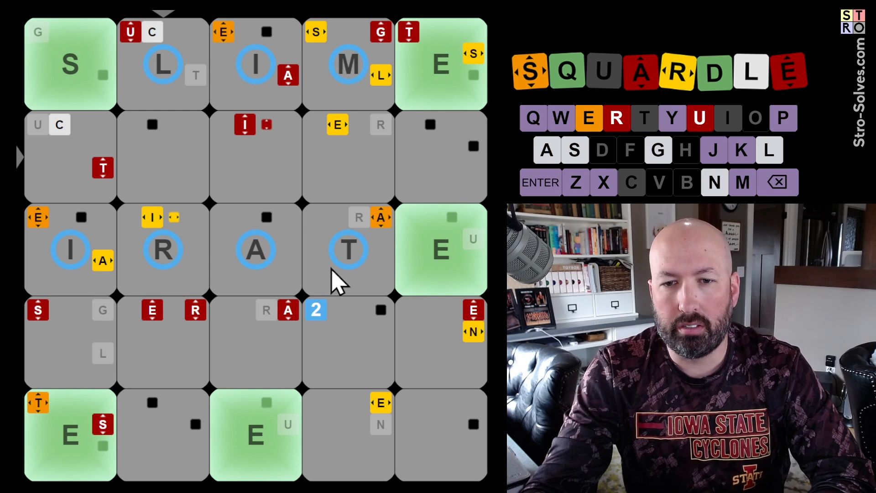
mouse_move(355, 240)
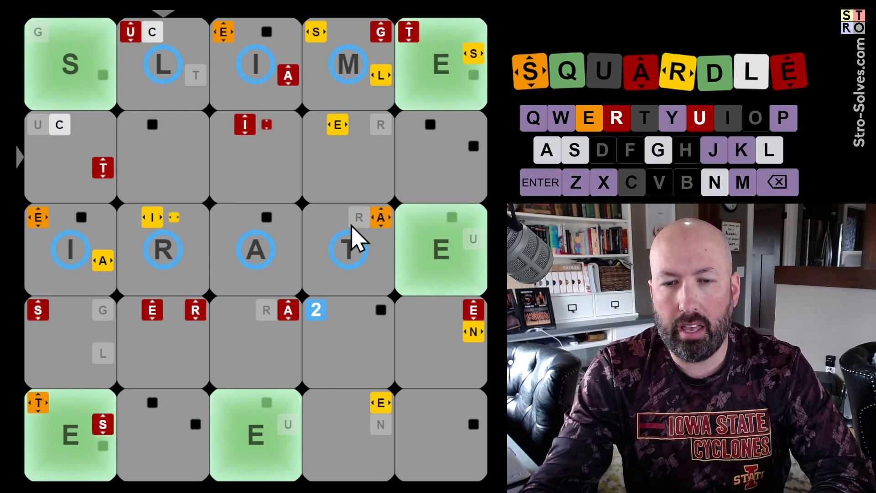
mouse_move(335, 305)
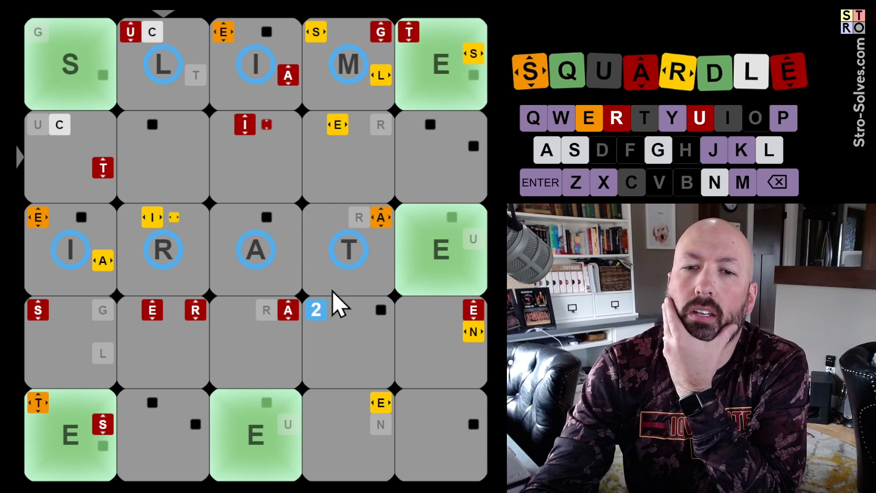
mouse_move(338, 448)
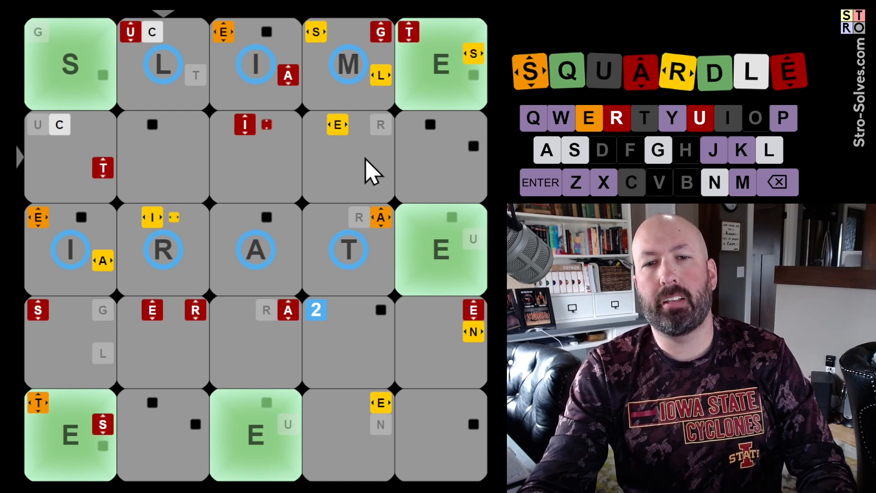
mouse_move(347, 76)
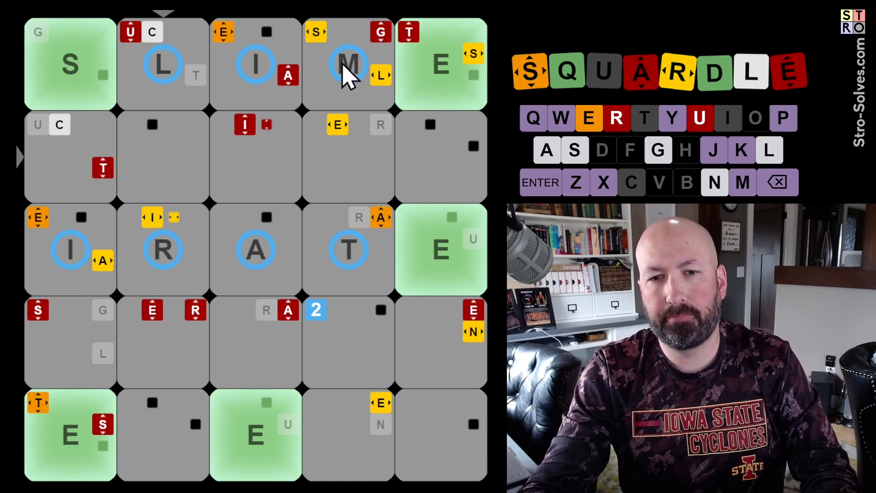
mouse_move(369, 95)
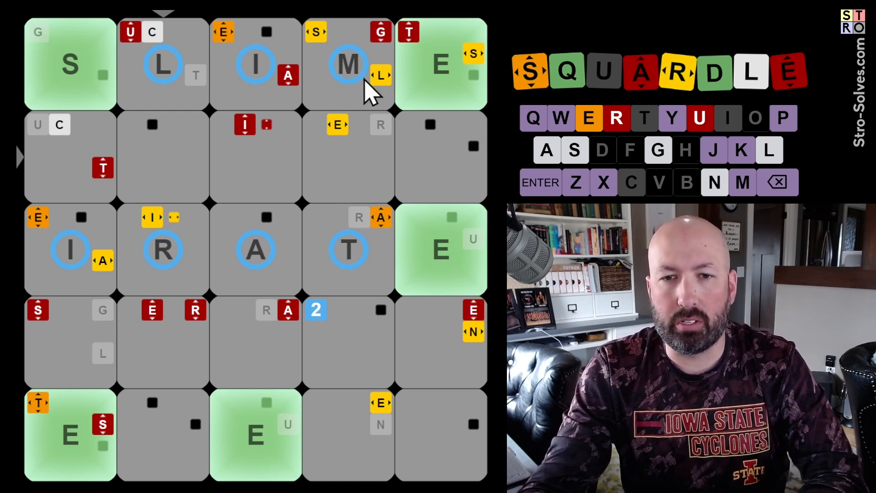
mouse_move(363, 163)
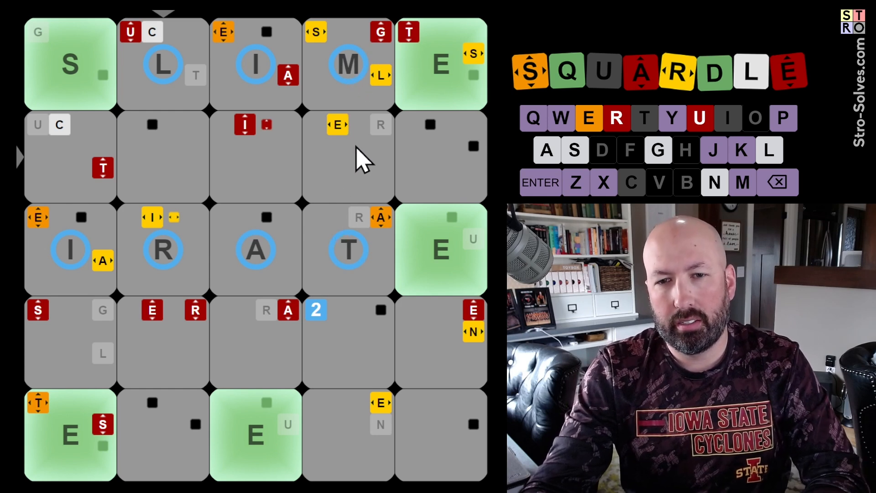
mouse_move(335, 374)
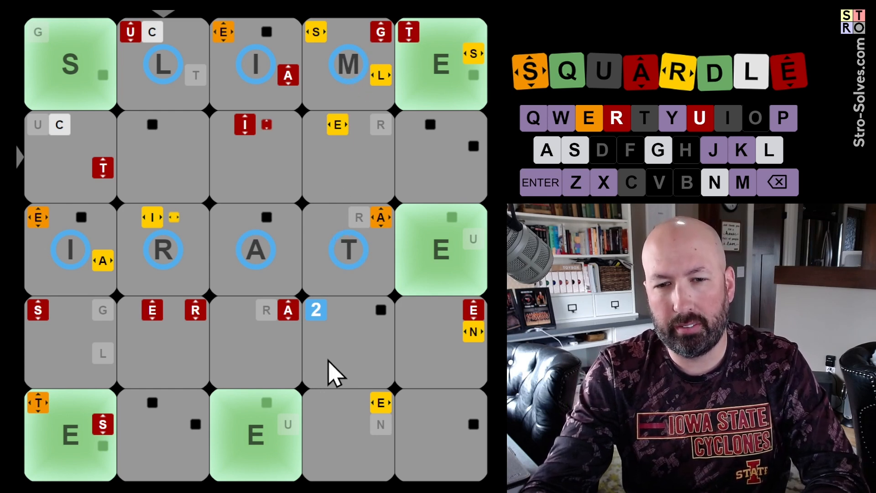
mouse_move(353, 184)
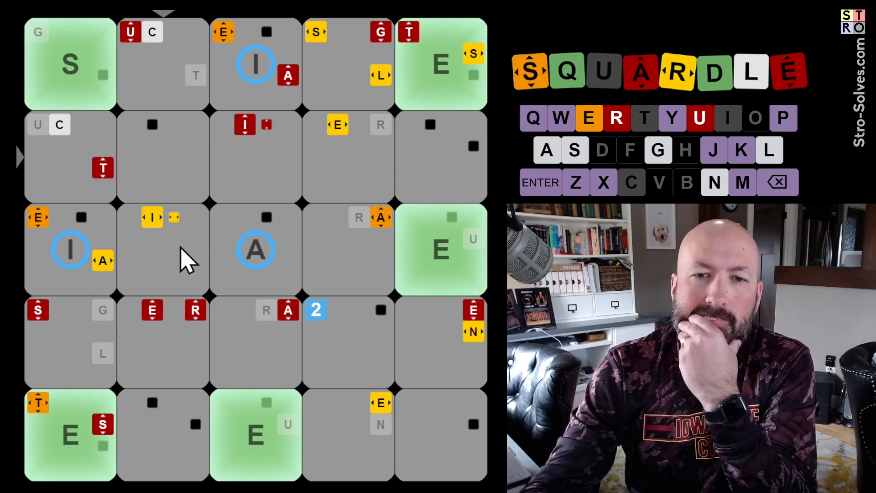
mouse_move(178, 120)
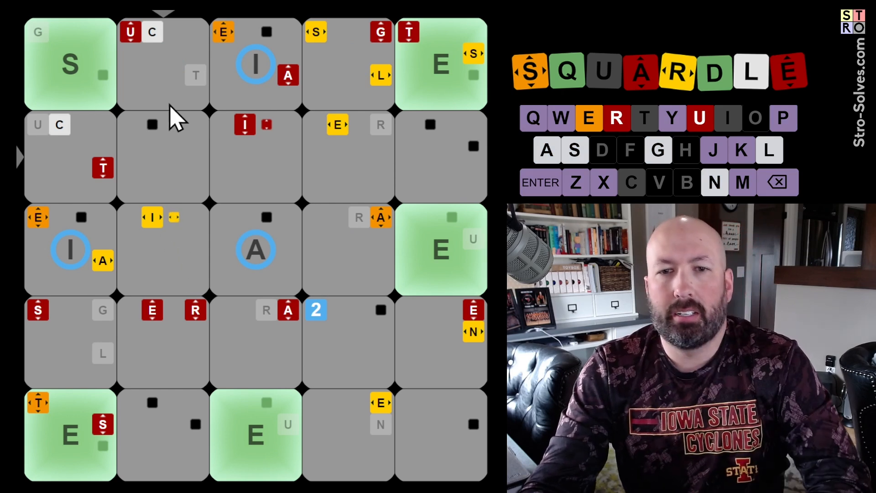
click(162, 64)
text(L)
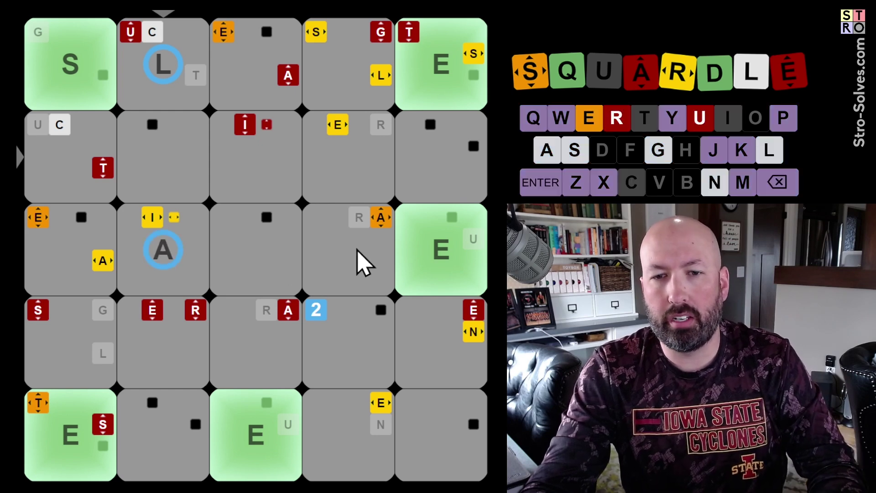
mouse_move(316, 271)
text(I)
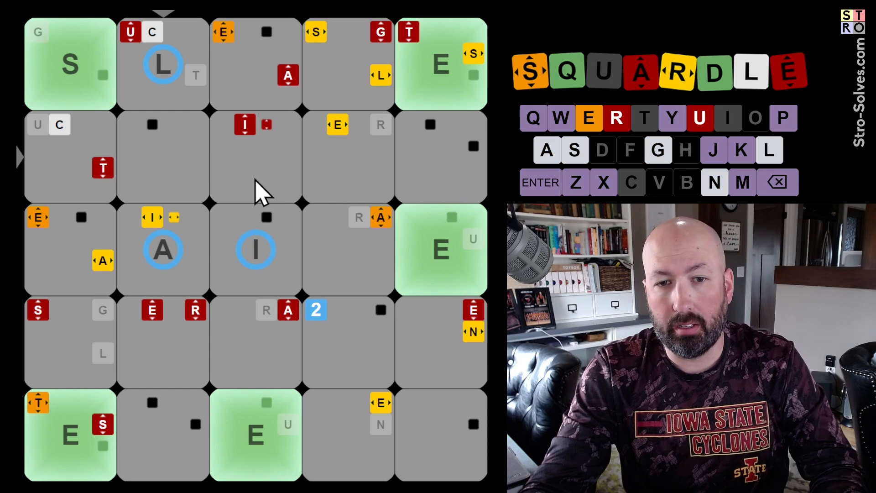
click(255, 156)
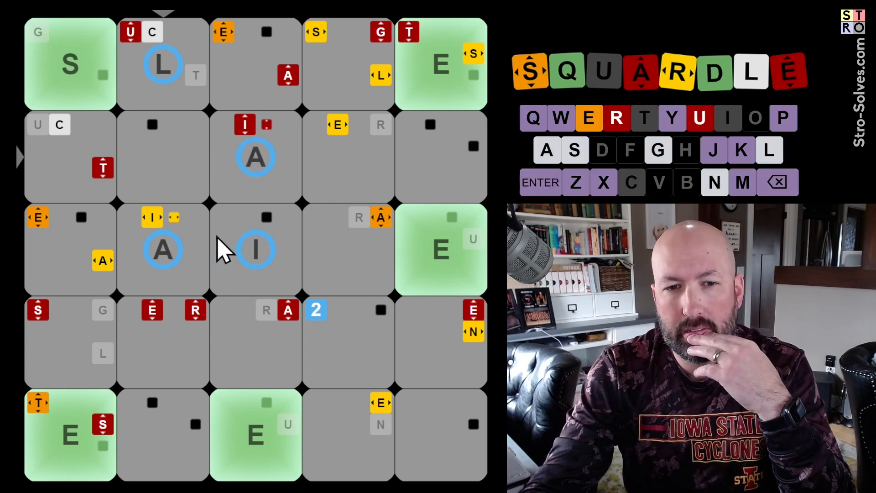
mouse_move(335, 258)
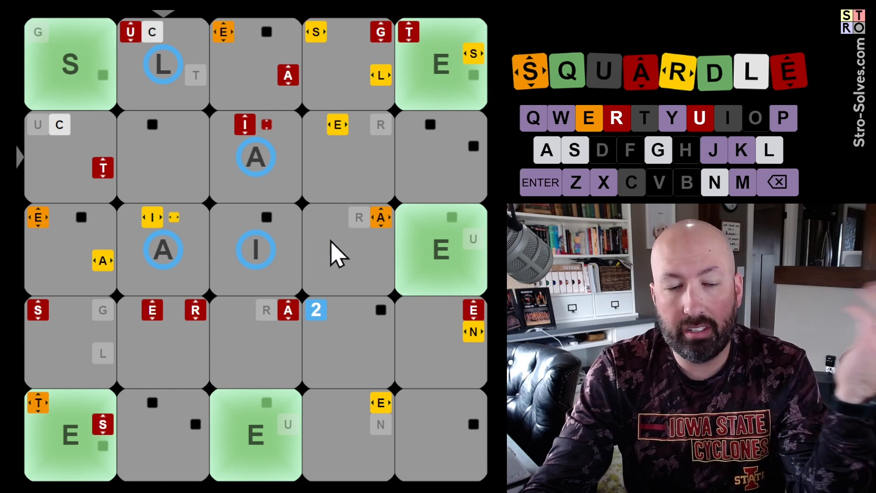
mouse_move(95, 285)
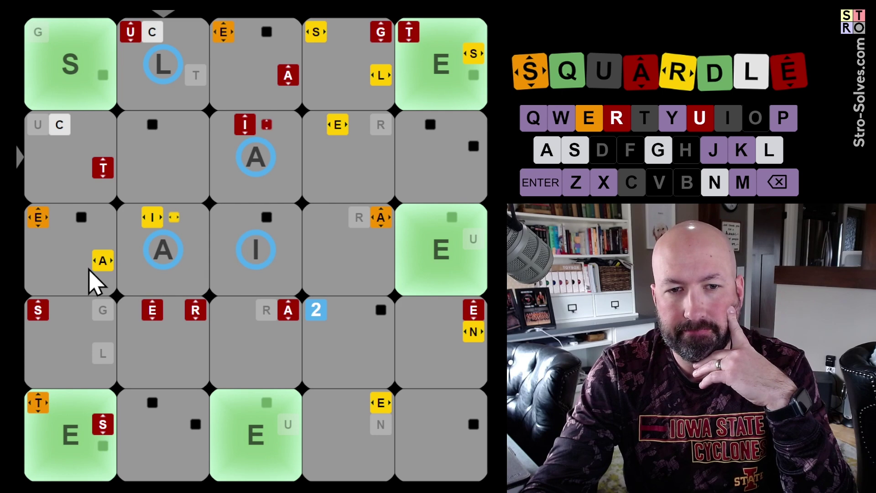
mouse_move(73, 271)
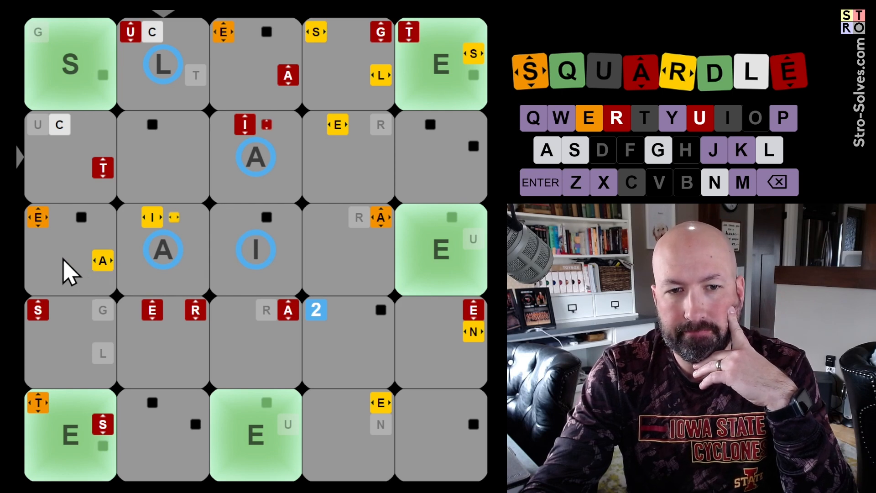
mouse_move(252, 224)
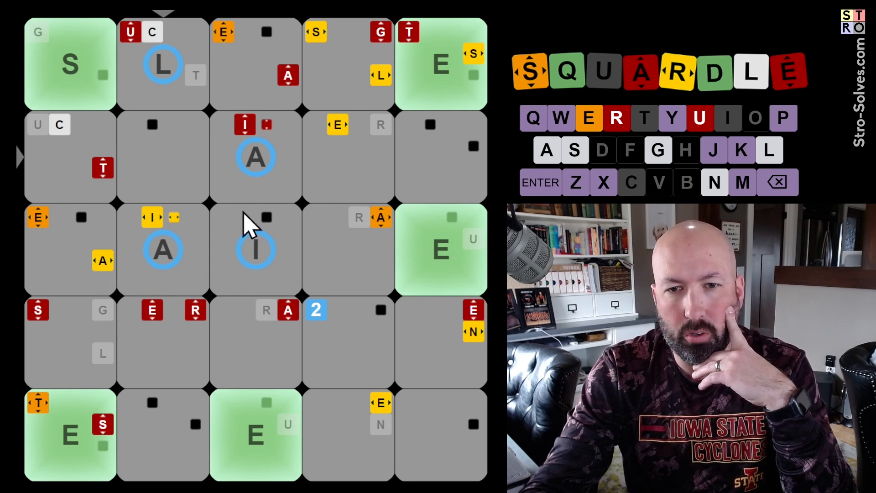
mouse_move(252, 245)
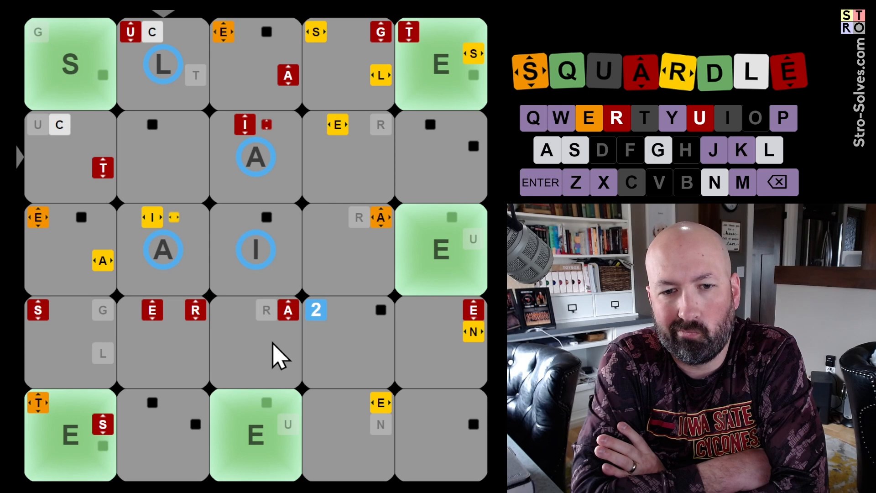
mouse_move(307, 192)
text(E)
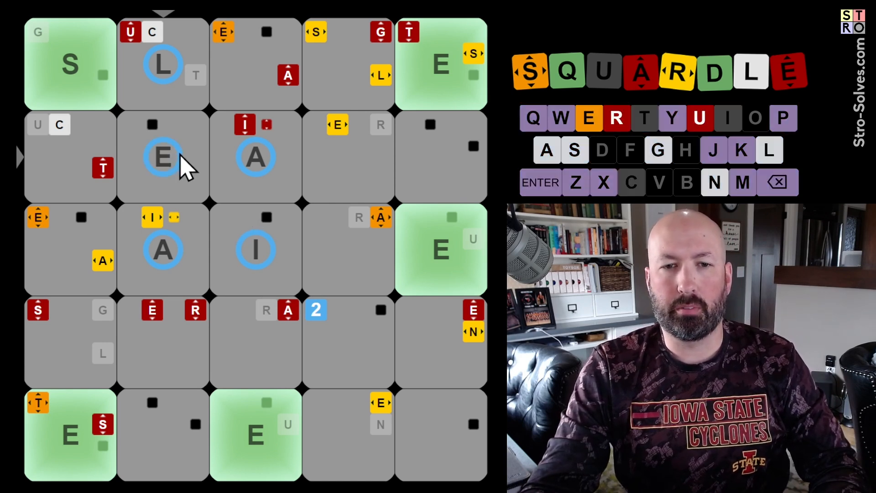
mouse_move(184, 166)
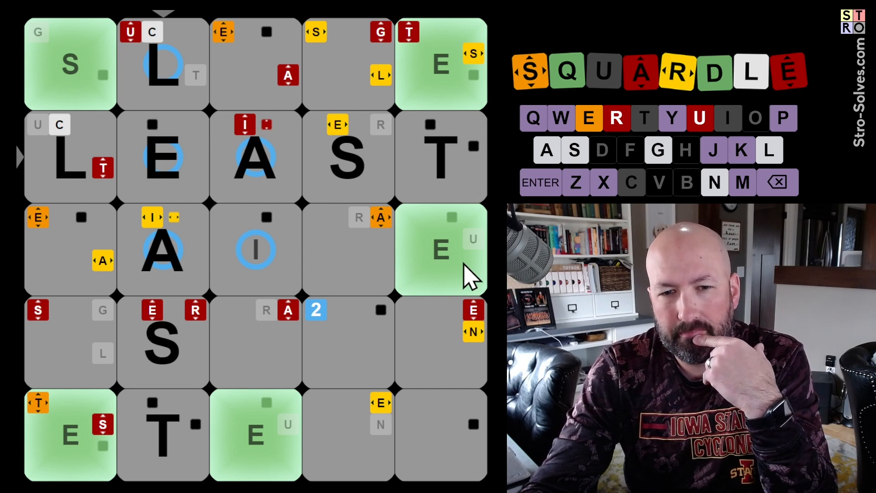
mouse_move(412, 455)
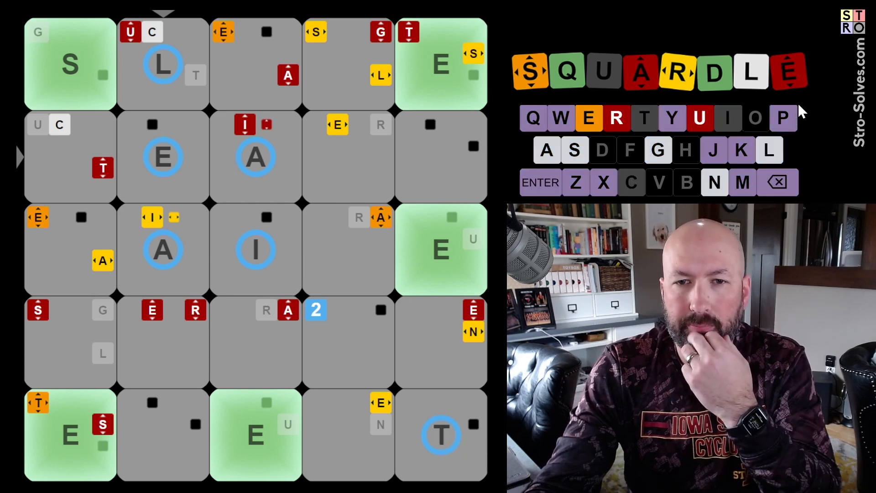
mouse_move(369, 461)
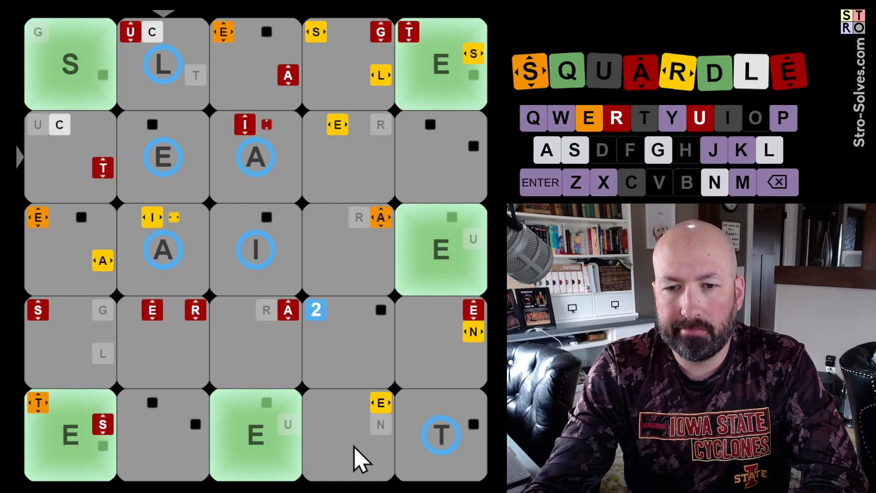
mouse_move(285, 447)
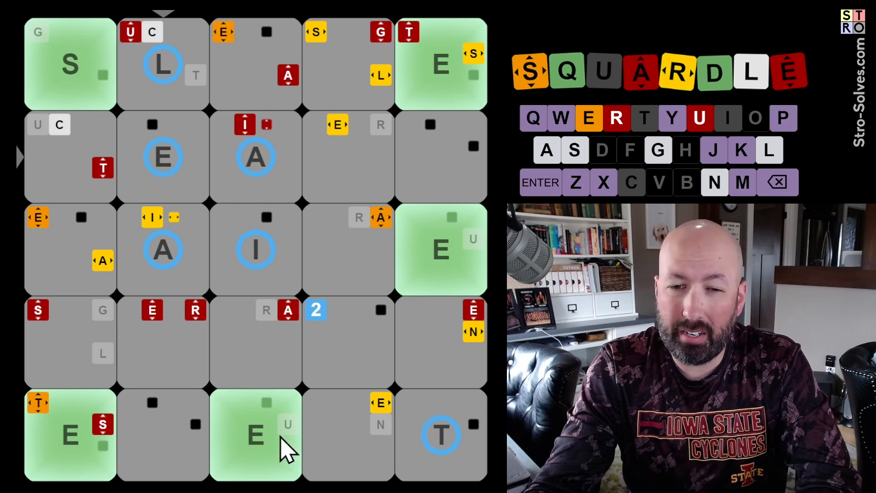
- Place the pencilled E in row two beside the A and T in the bottom-right corner
click(540, 182)
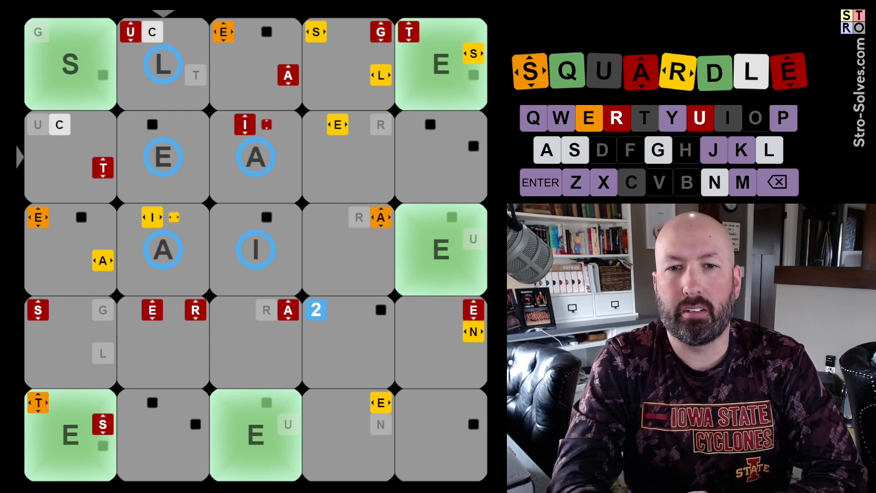
mouse_move(332, 366)
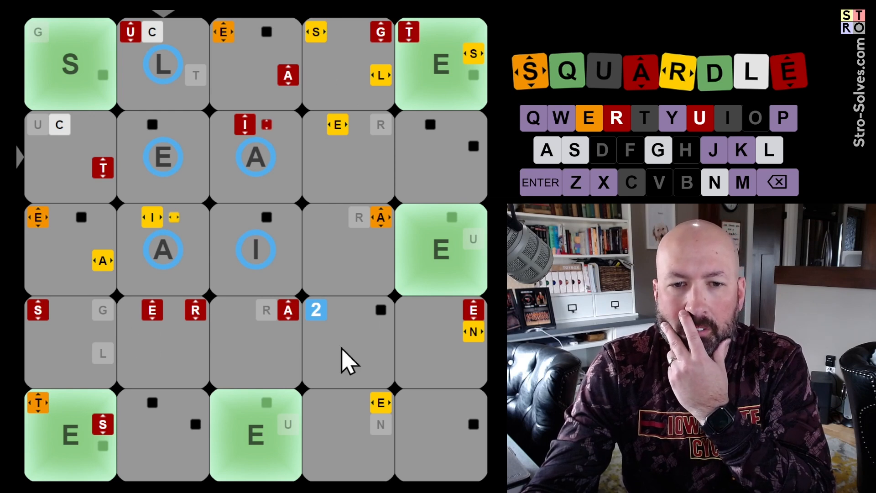
mouse_move(358, 425)
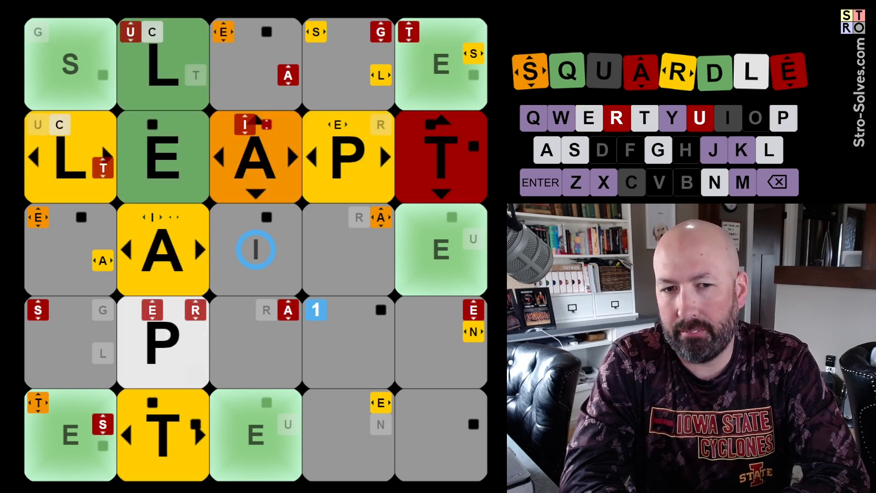
mouse_move(156, 86)
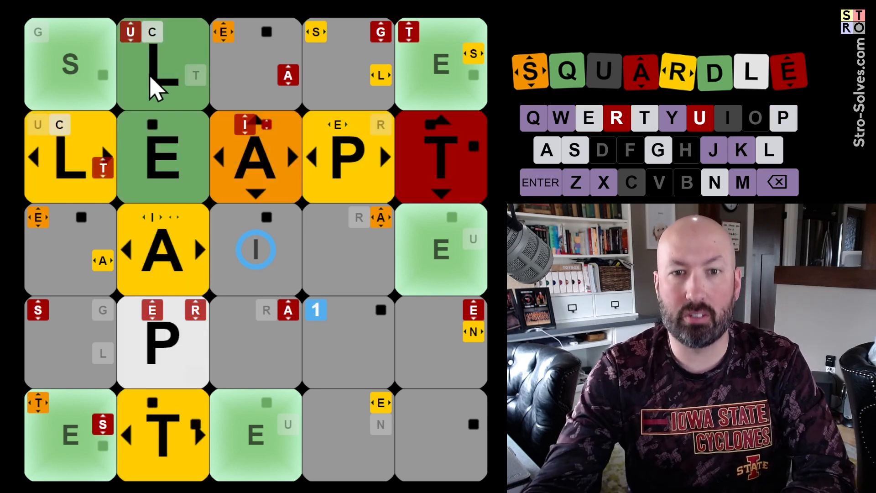
mouse_move(240, 78)
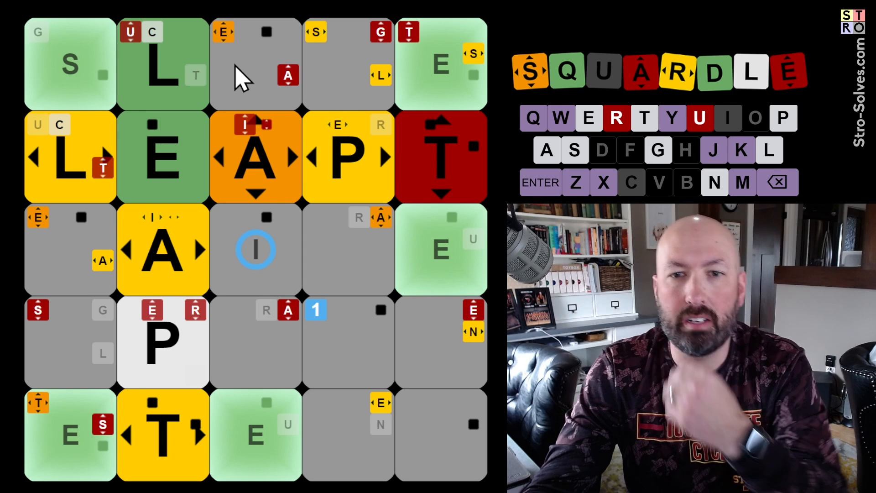
- Let the LEAPT hints settle and select the top word's third square for the pencilled I
click(540, 182)
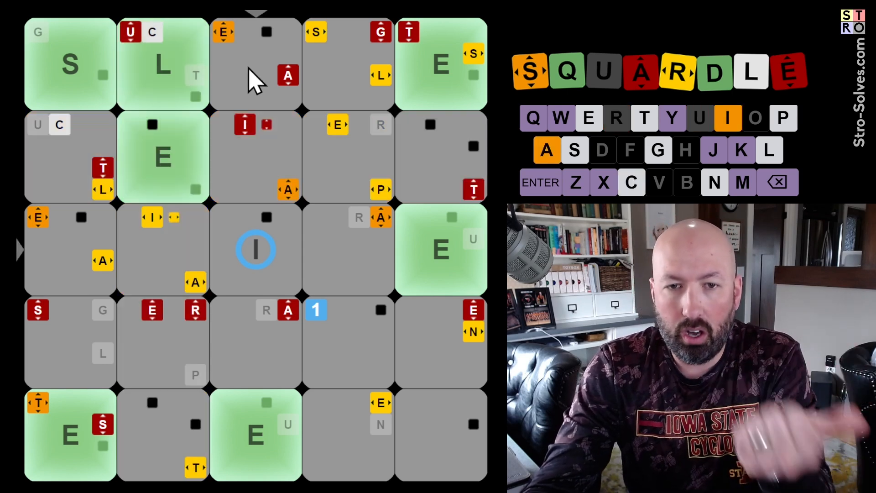
mouse_move(243, 53)
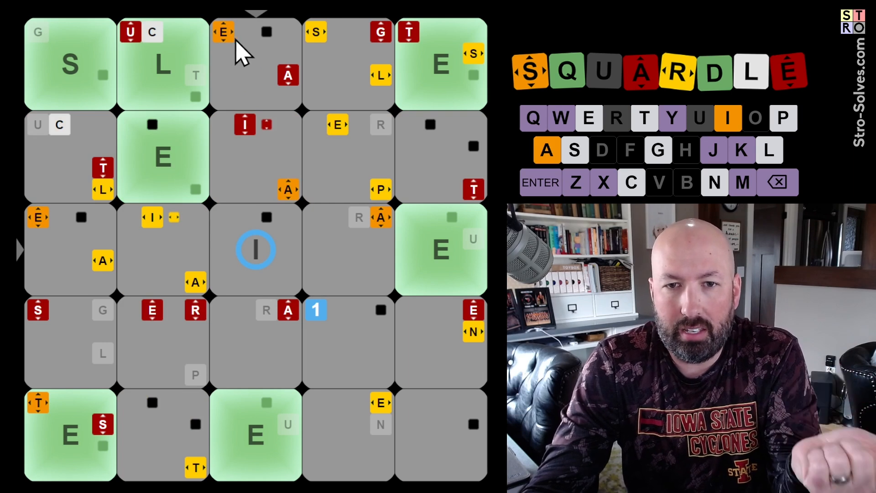
mouse_move(296, 90)
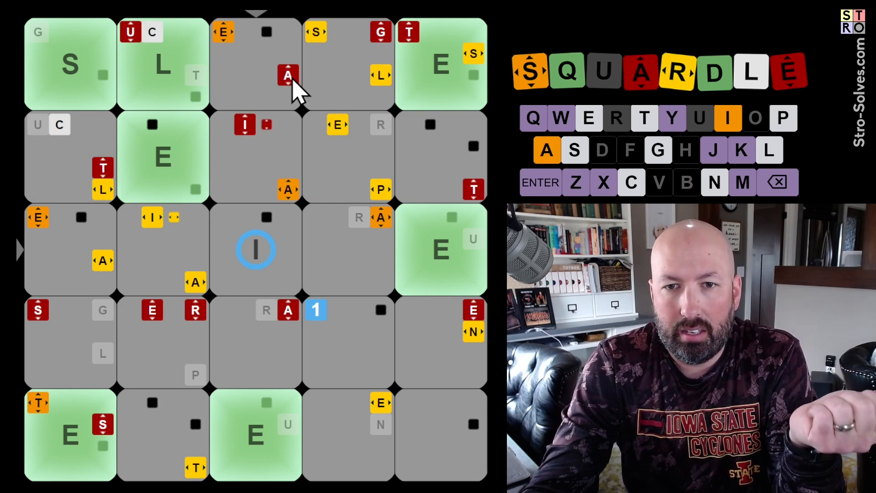
mouse_move(258, 79)
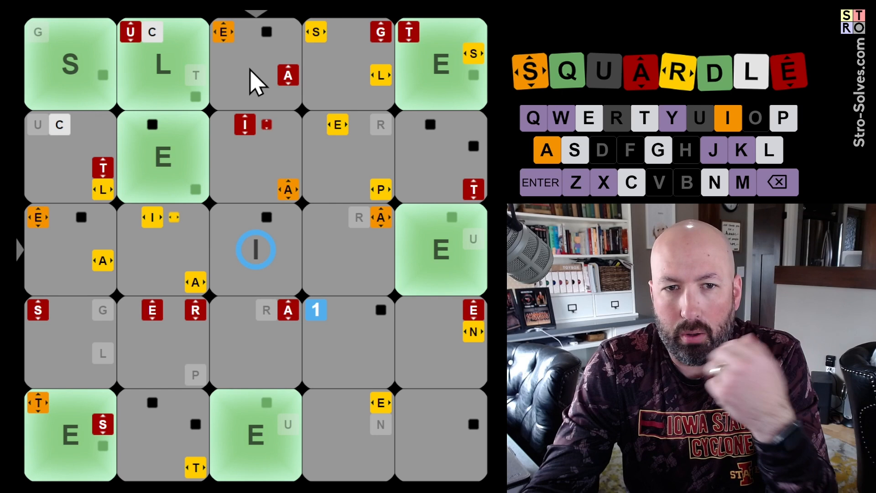
mouse_move(233, 66)
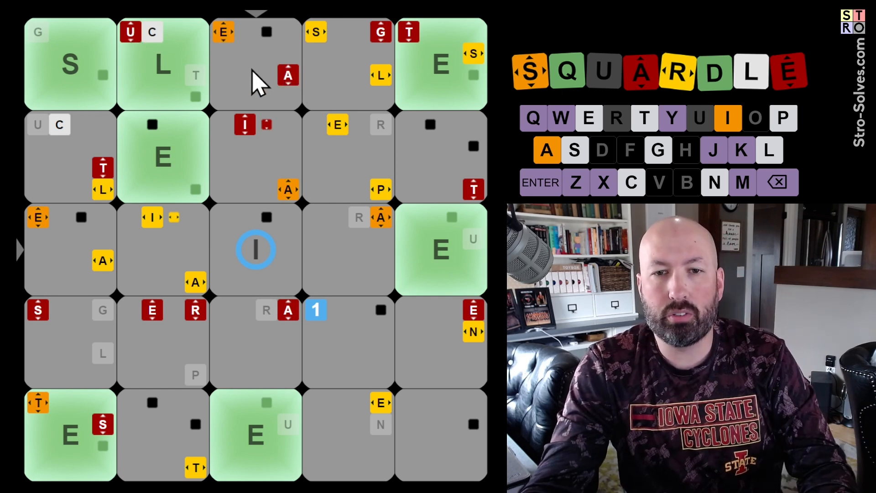
click(255, 64)
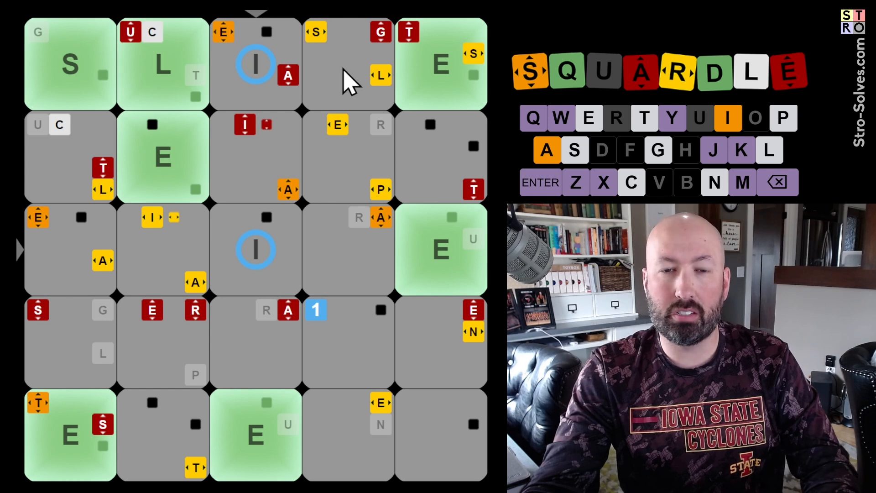
mouse_move(358, 84)
text(M)
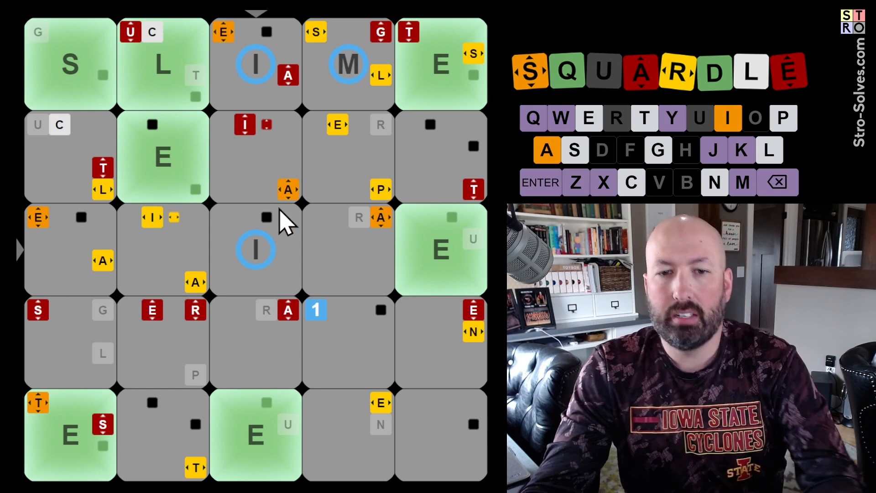
mouse_move(357, 170)
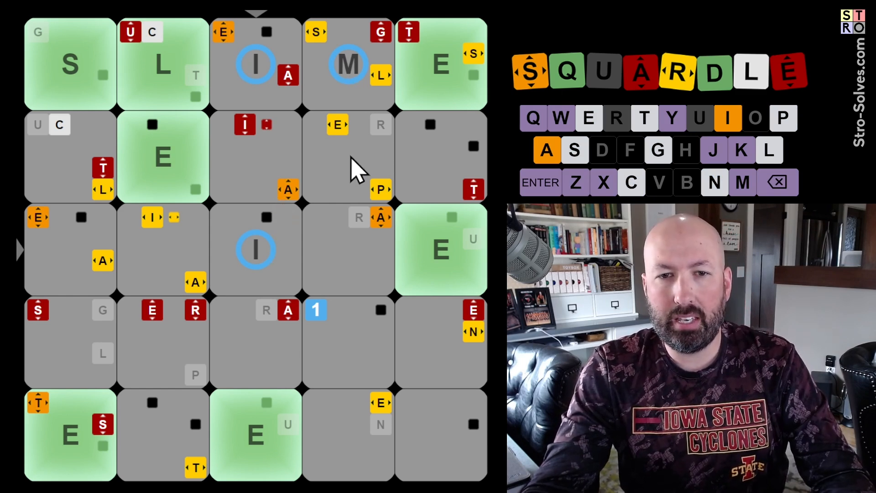
mouse_move(295, 168)
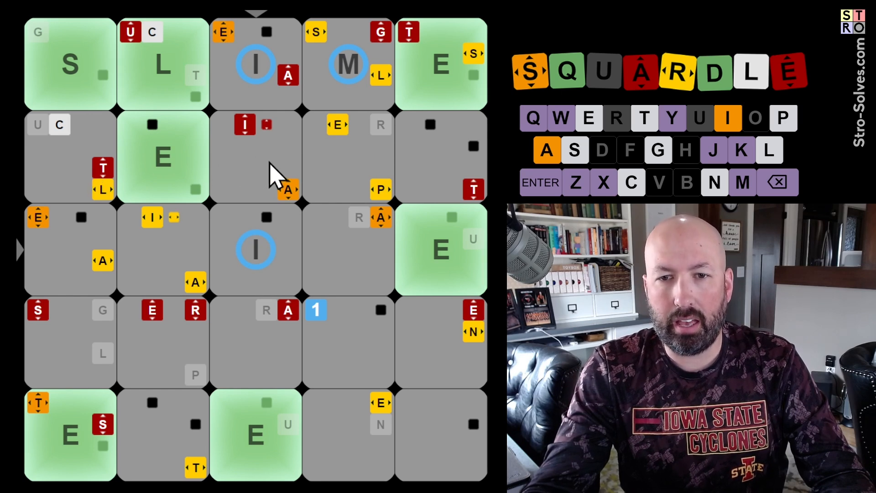
mouse_move(366, 179)
text(P)
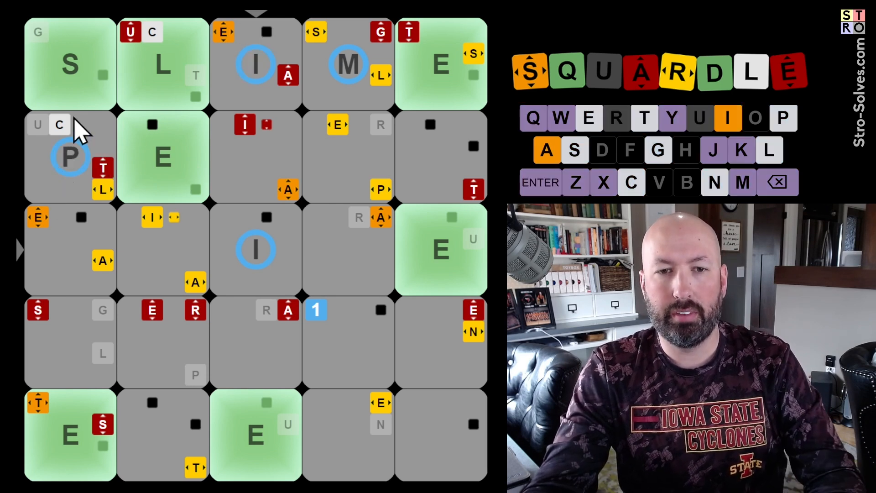
mouse_move(286, 180)
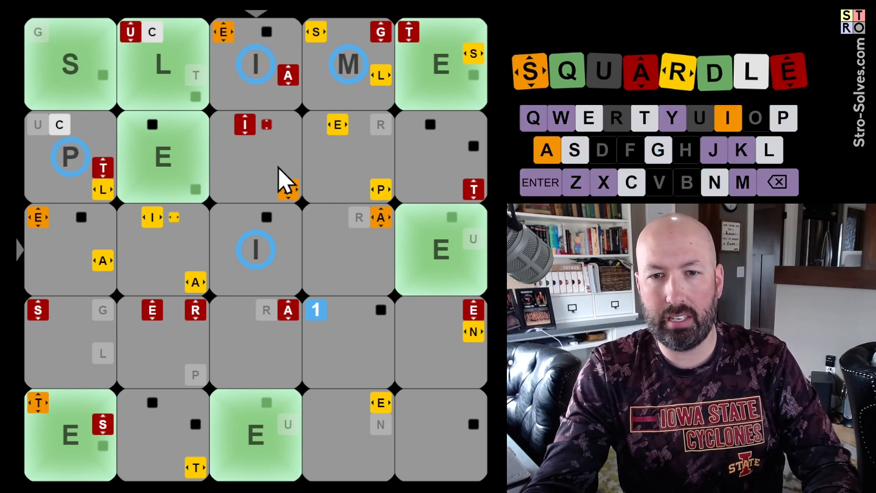
mouse_move(274, 176)
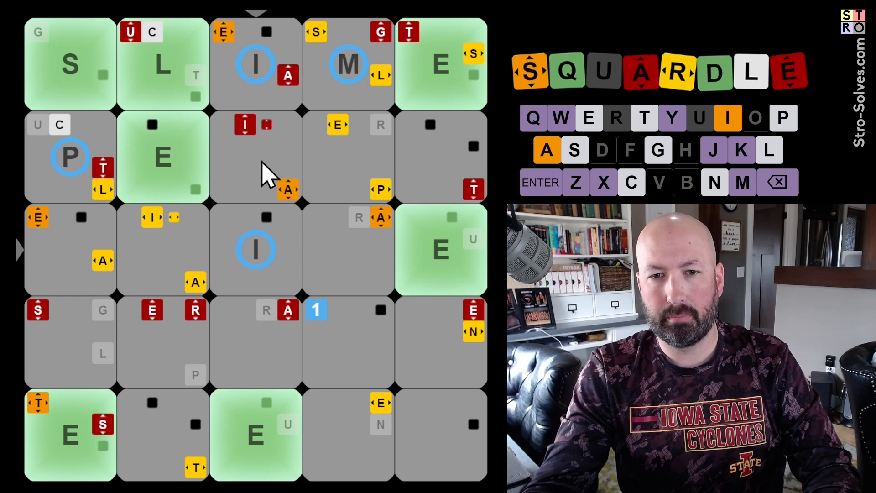
mouse_move(274, 168)
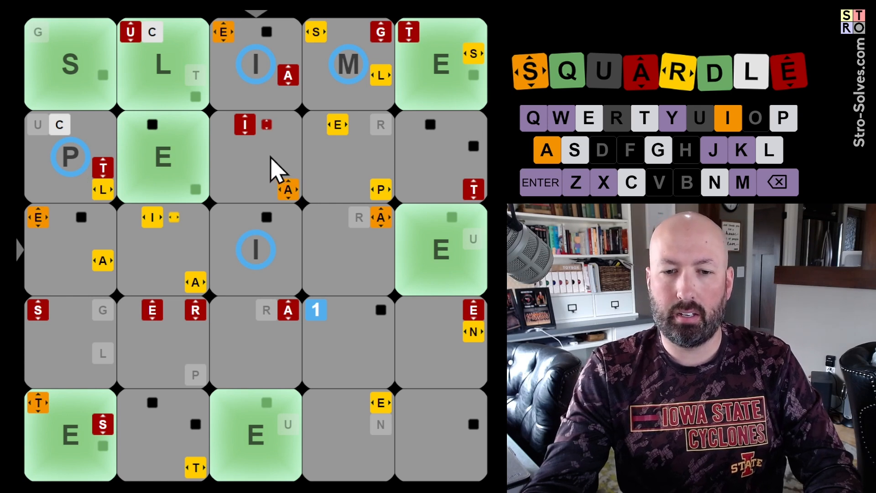
mouse_move(430, 173)
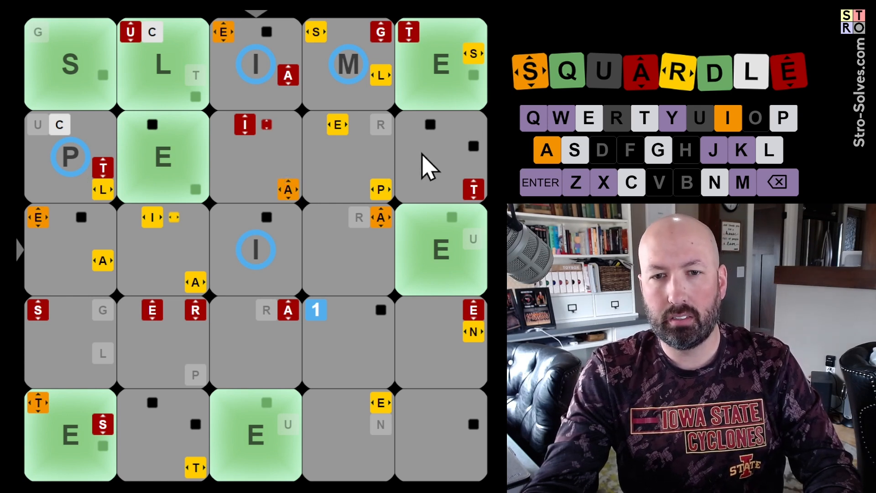
mouse_move(257, 168)
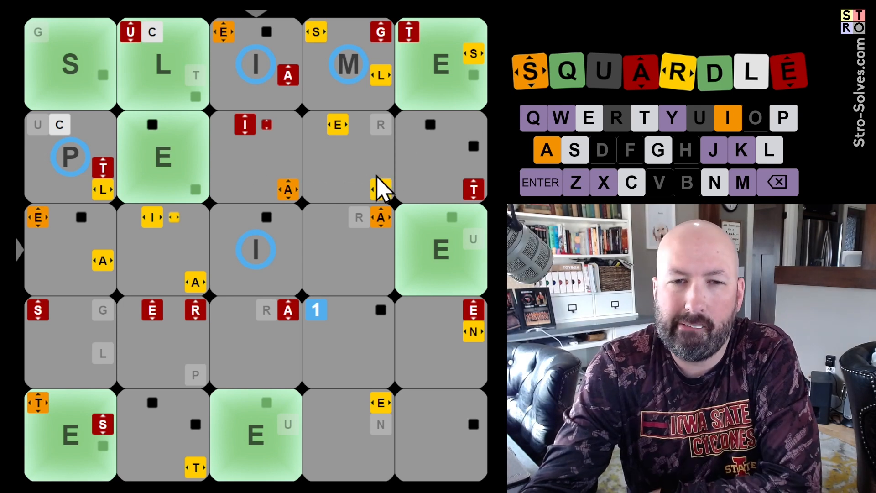
mouse_move(310, 187)
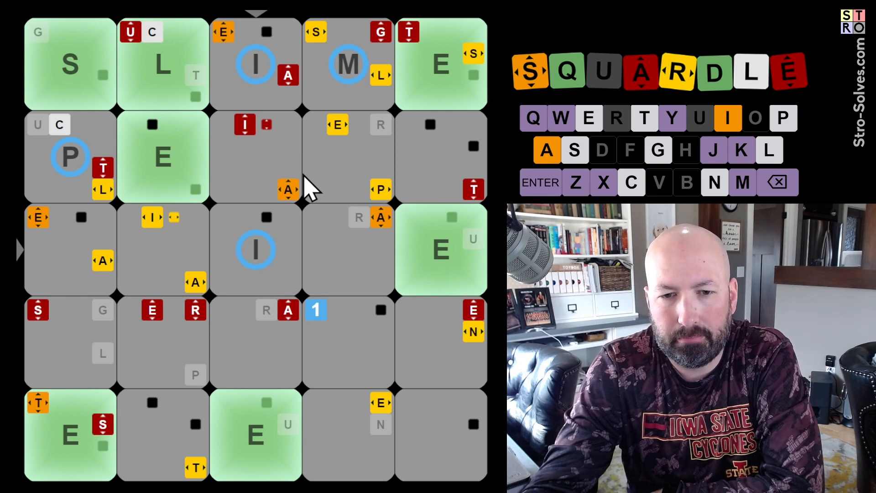
mouse_move(242, 352)
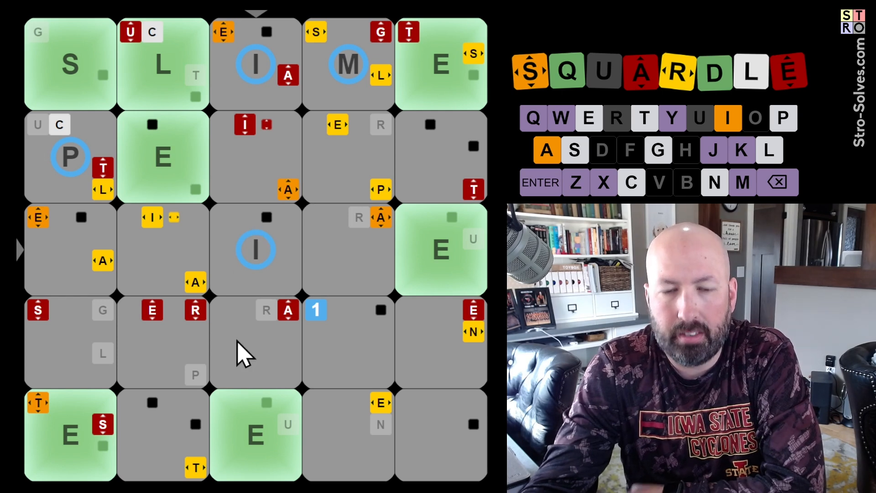
mouse_move(344, 243)
text(R)
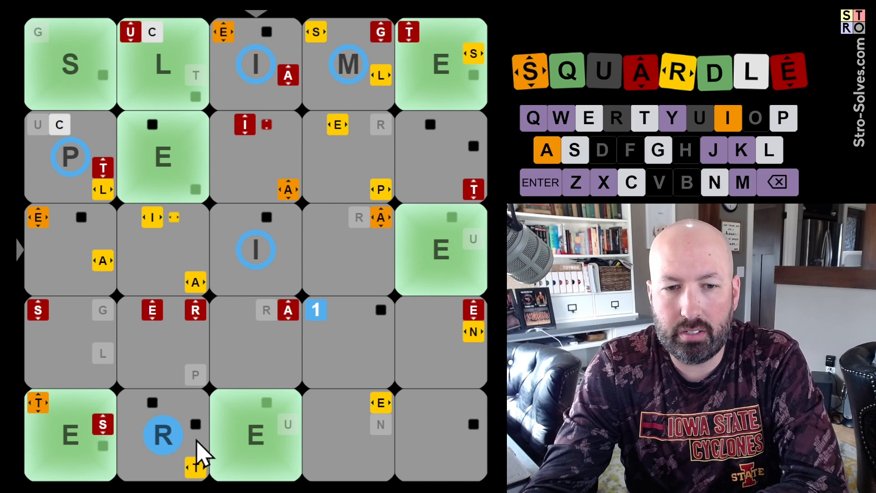
mouse_move(439, 441)
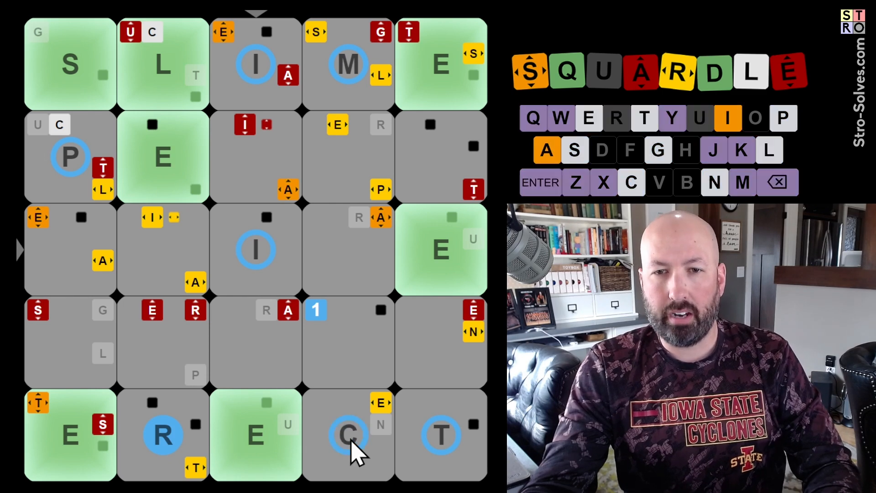
mouse_move(358, 151)
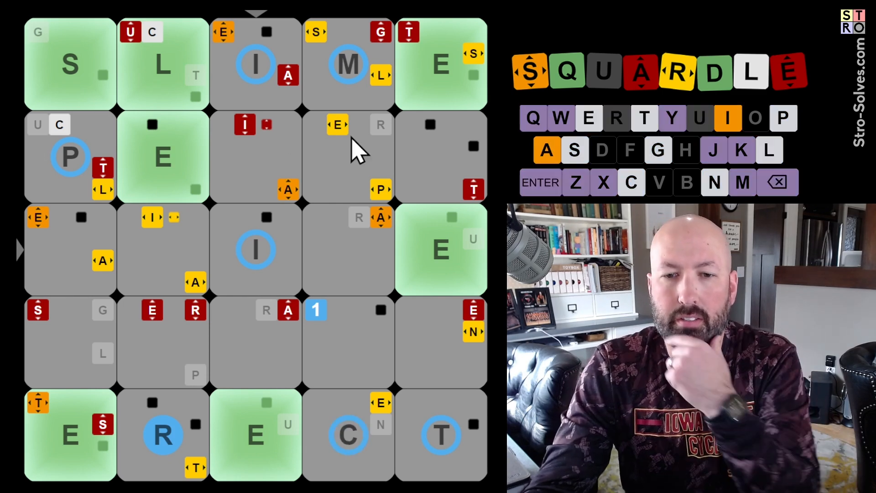
mouse_move(358, 448)
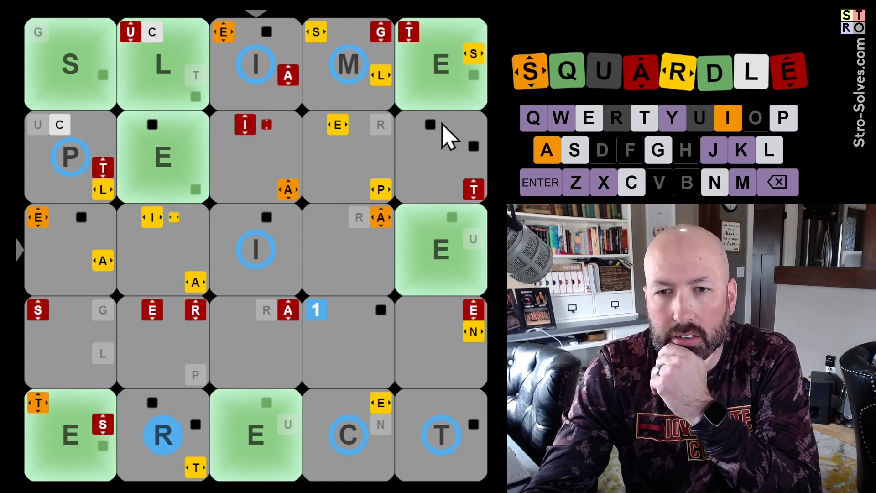
- Select a second-row square to fill in PENAL's remaining letters
click(441, 156)
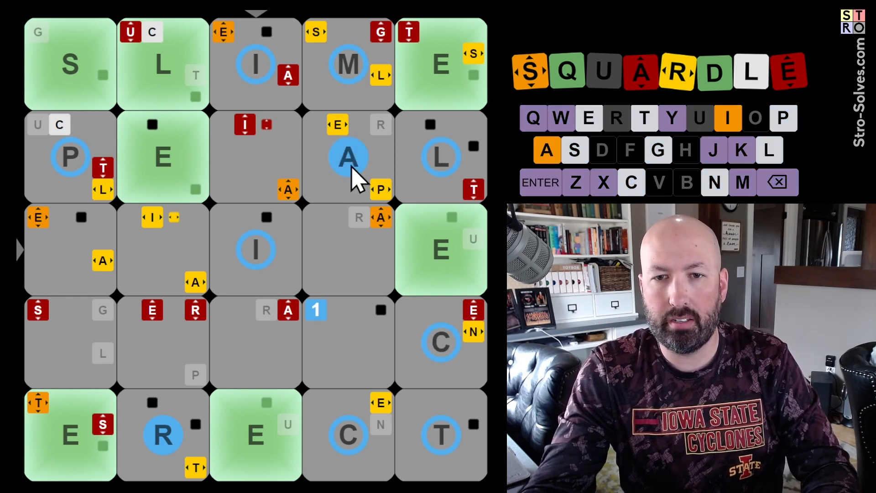
mouse_move(419, 163)
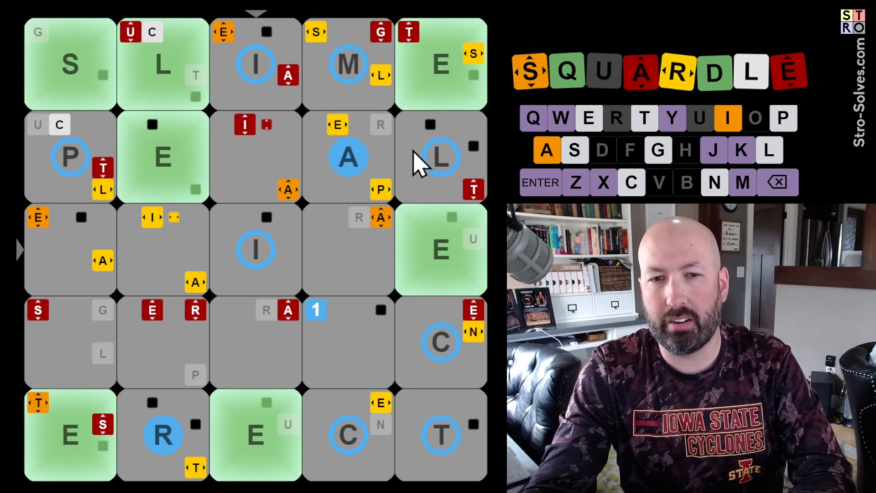
mouse_move(442, 235)
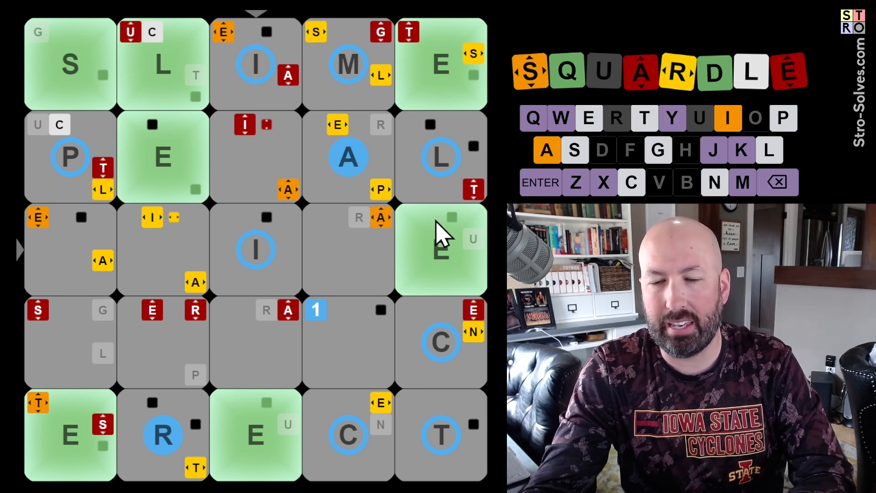
mouse_move(436, 248)
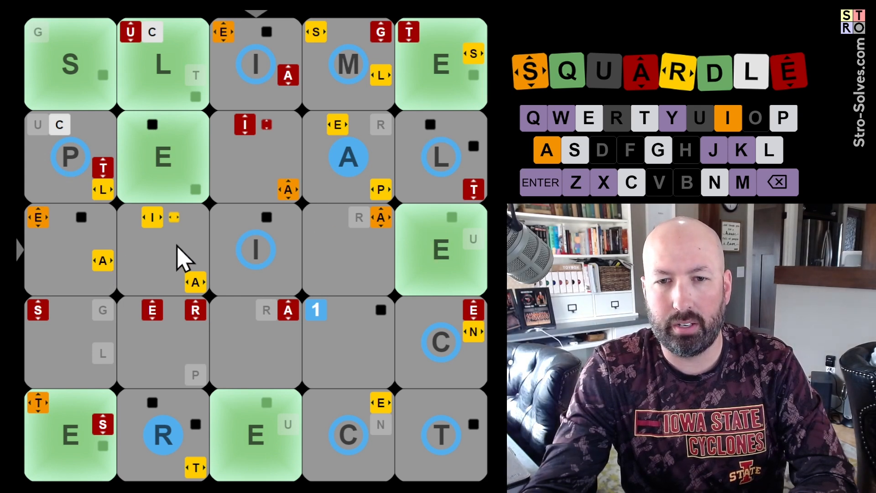
mouse_move(349, 185)
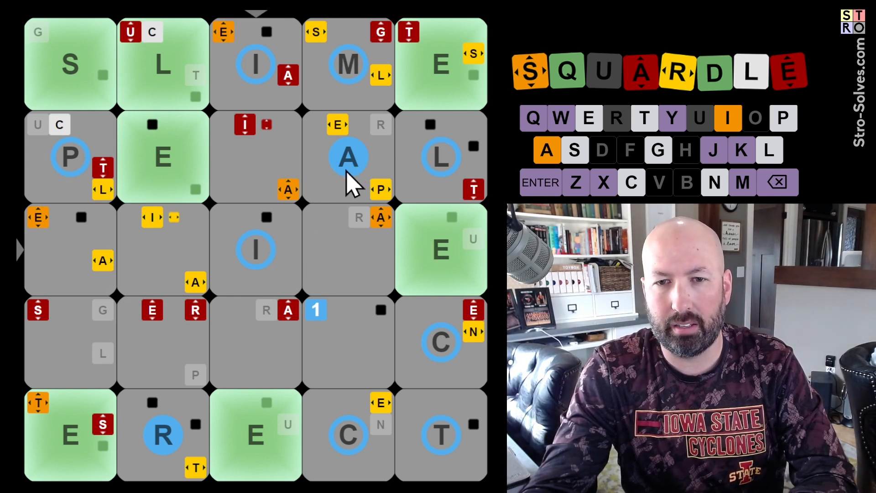
mouse_move(260, 167)
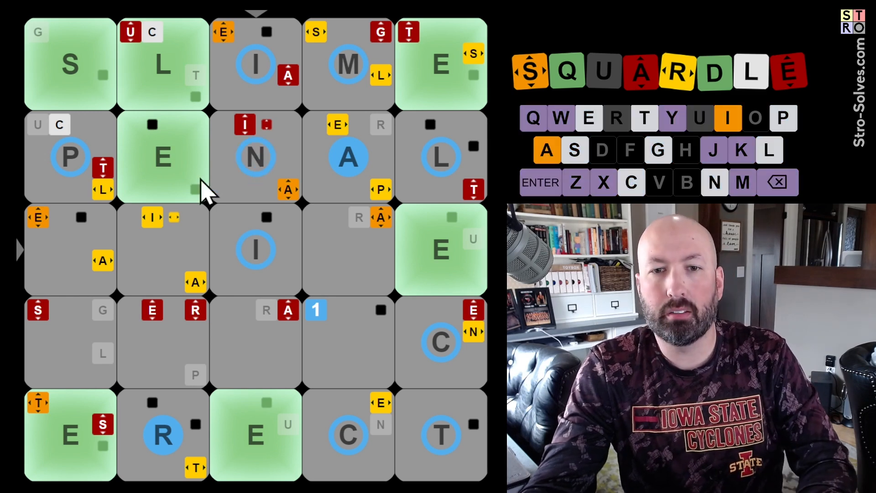
mouse_move(269, 212)
text(A)
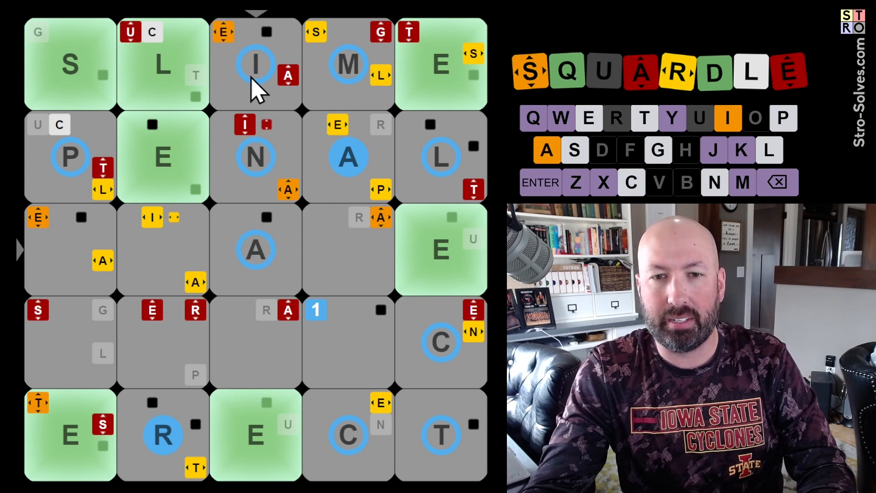
mouse_move(265, 308)
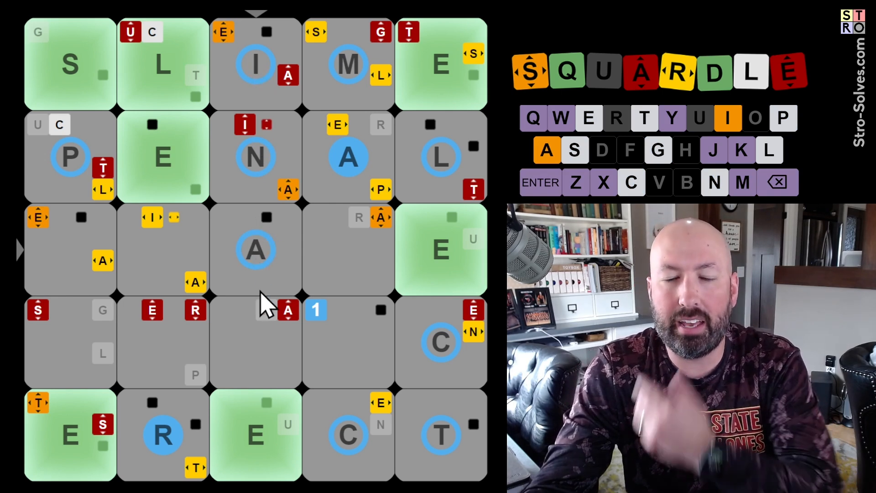
- Select the fourth row's middle square to enter the N of the middle column
click(256, 340)
text(N)
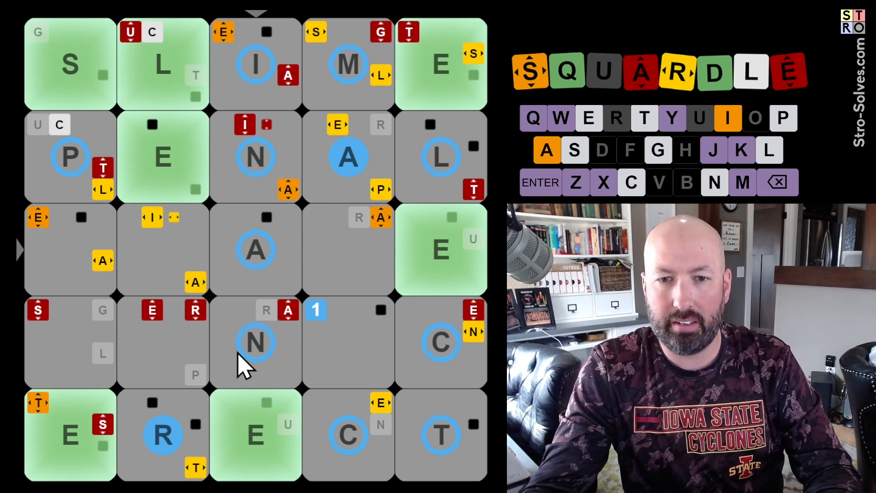
mouse_move(73, 255)
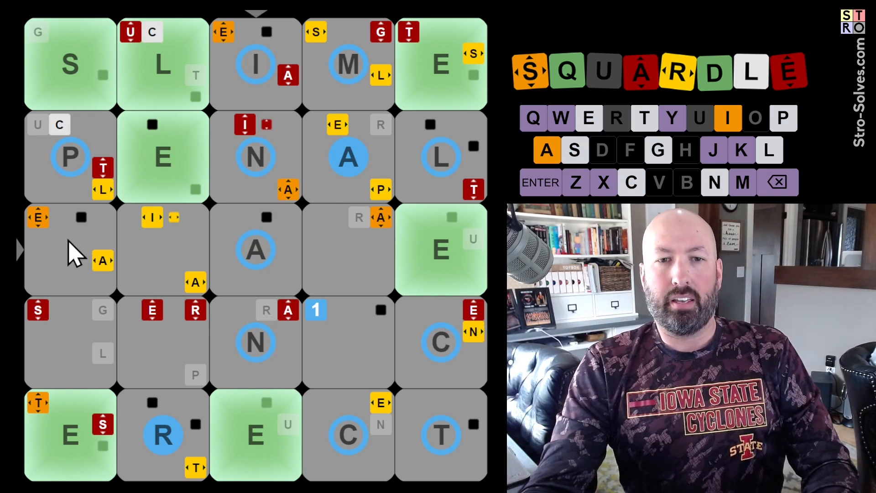
mouse_move(76, 352)
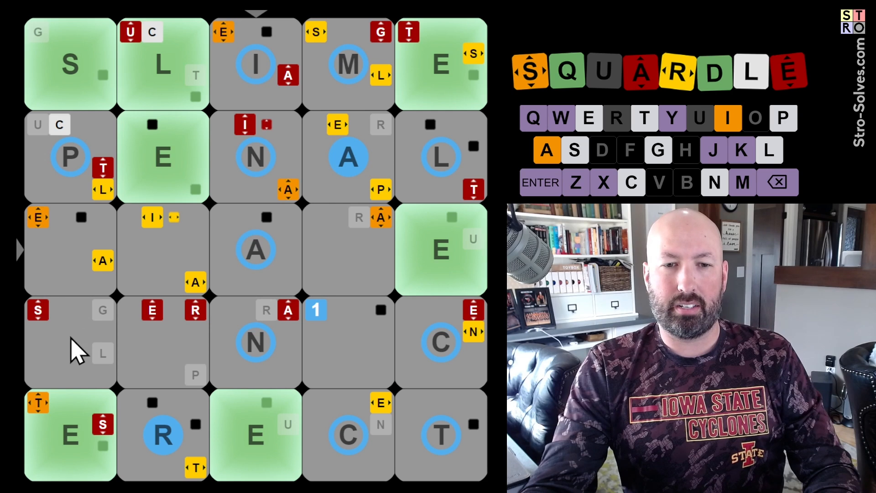
mouse_move(111, 184)
text(T)
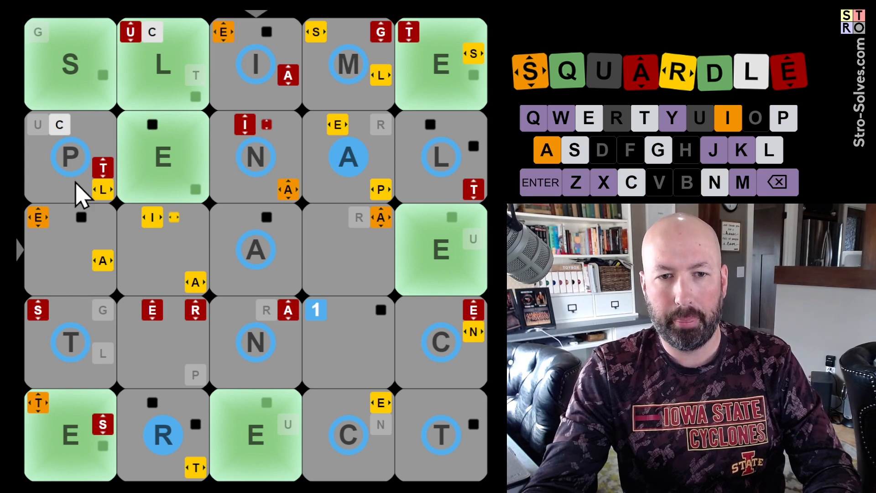
mouse_move(78, 267)
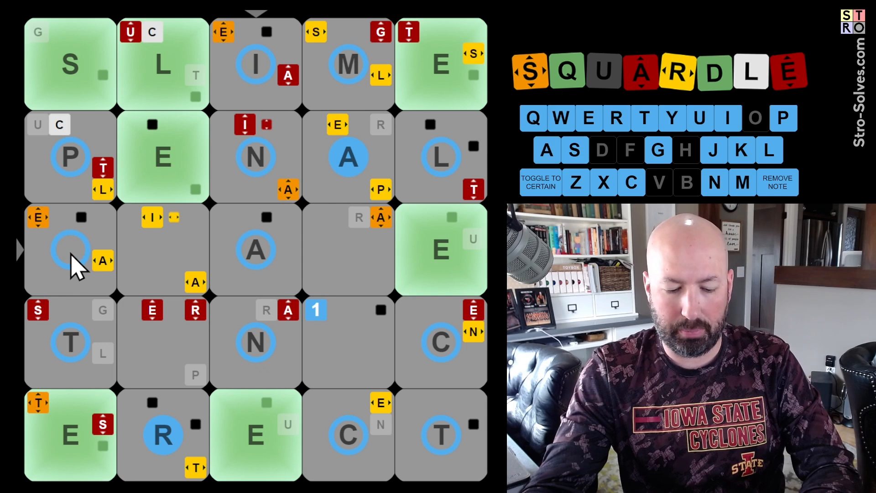
- Fill I and M into the first two squares of the third row for IMAGE
click(539, 183)
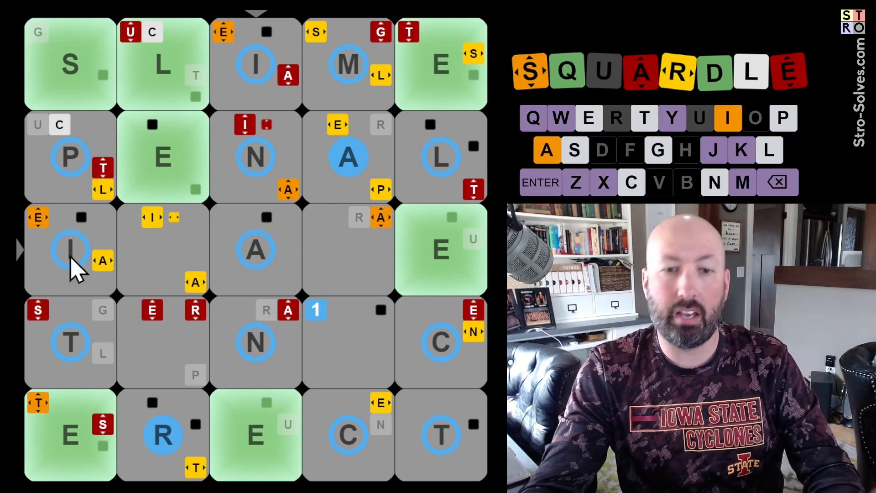
mouse_move(162, 269)
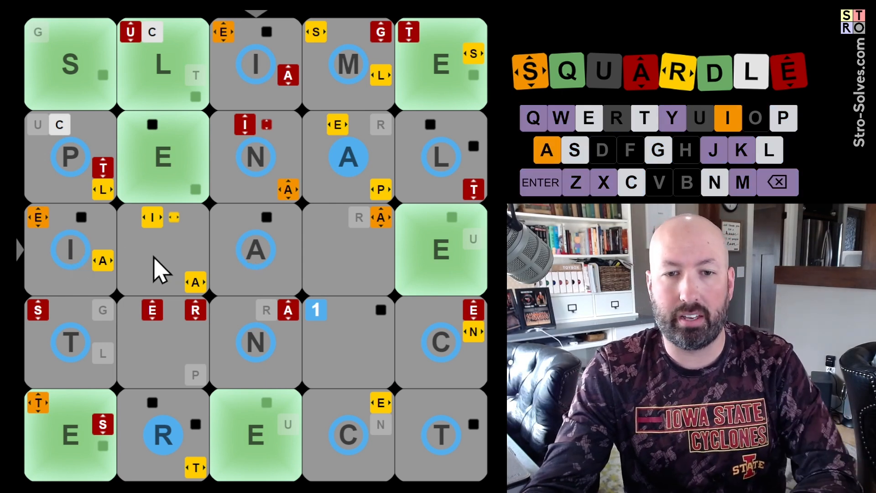
mouse_move(121, 266)
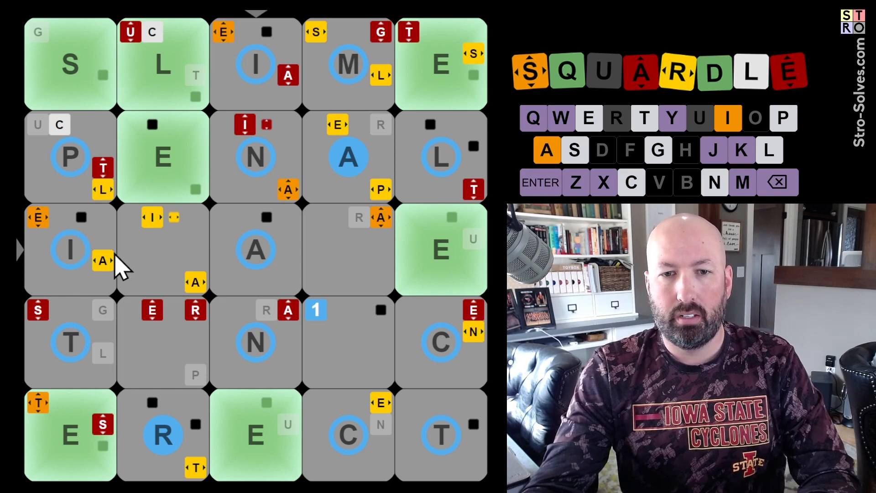
click(163, 251)
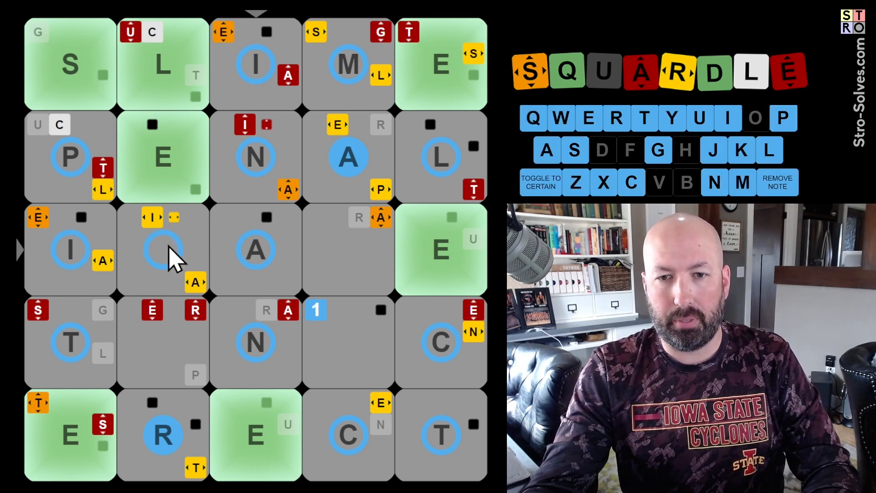
click(540, 183)
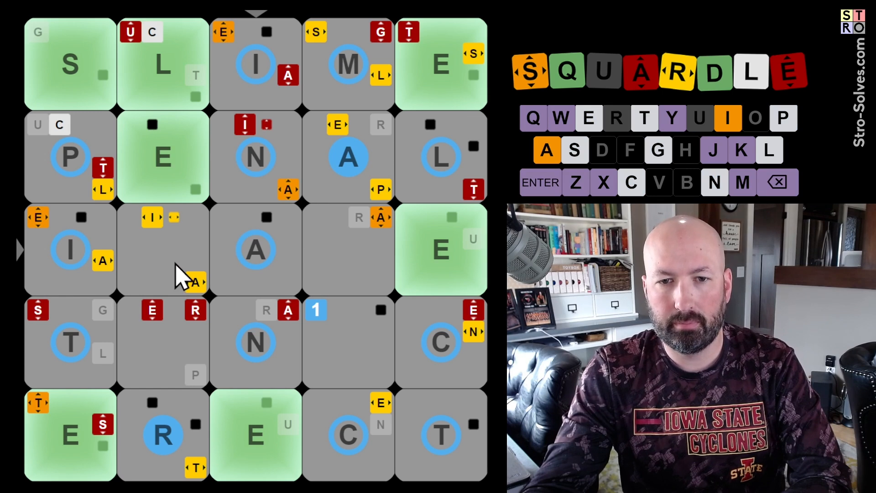
mouse_move(347, 262)
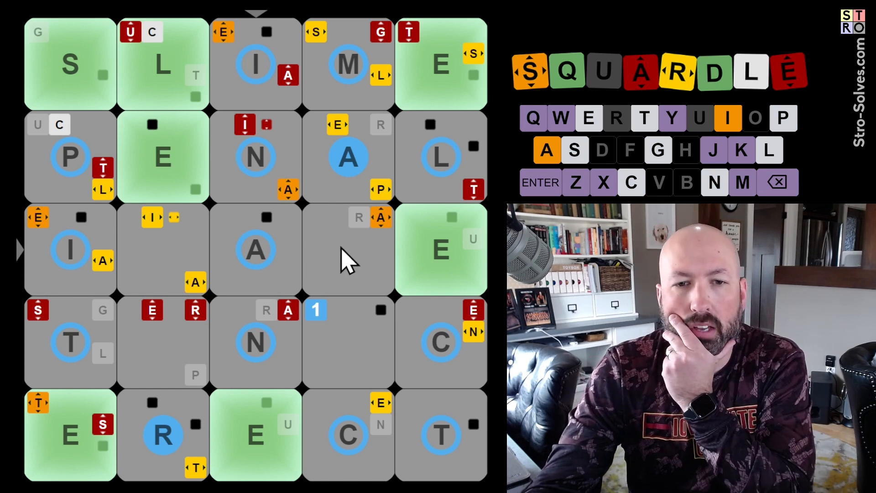
mouse_move(168, 266)
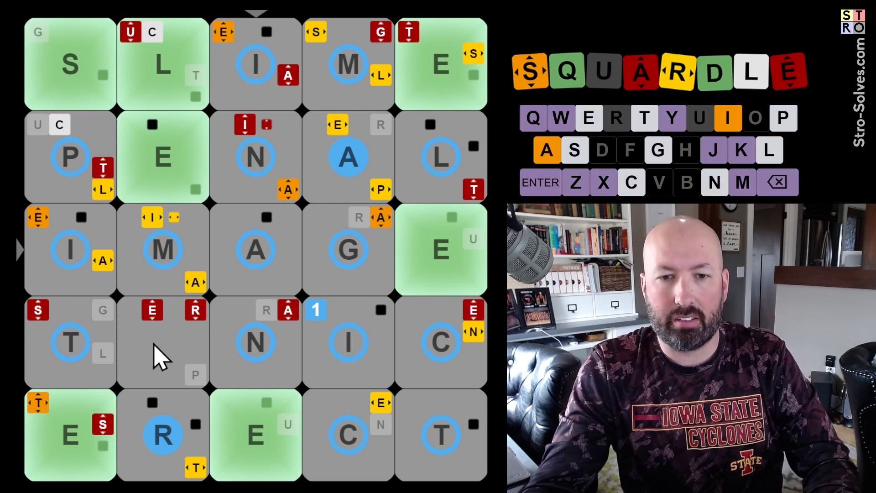
- Enter U in row four's second square to finish TUNIC and submit the grid
click(162, 341)
text(U)
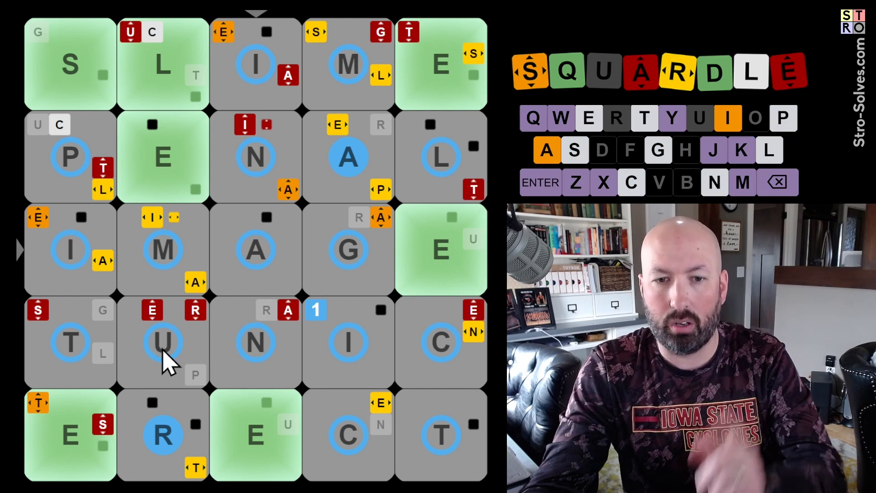
mouse_move(169, 369)
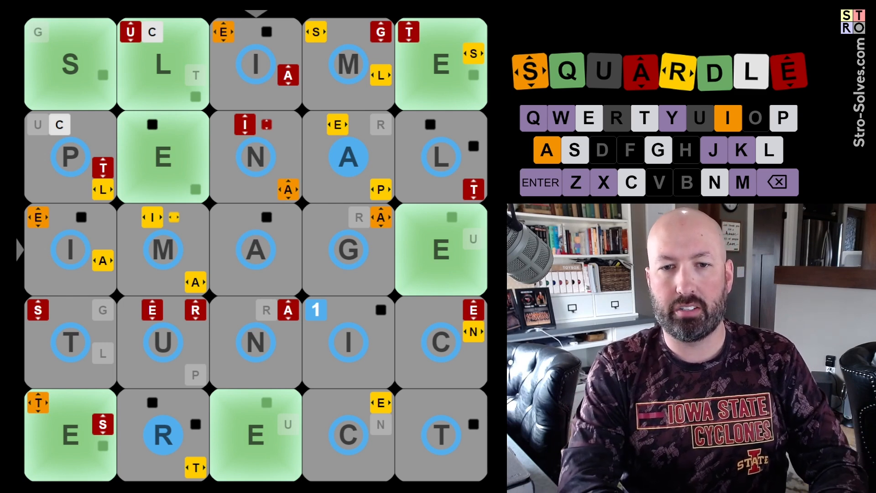
click(539, 183)
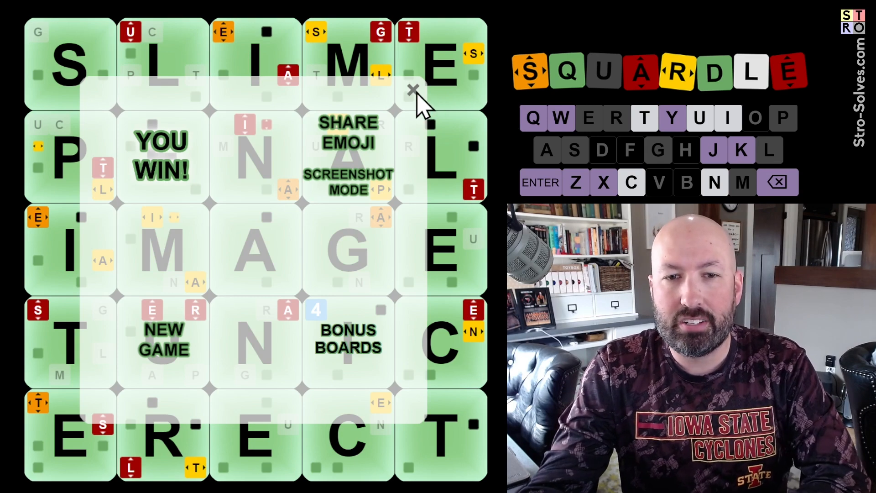
- Close the YOU WIN overlay to reveal the fully green solved grid
click(412, 88)
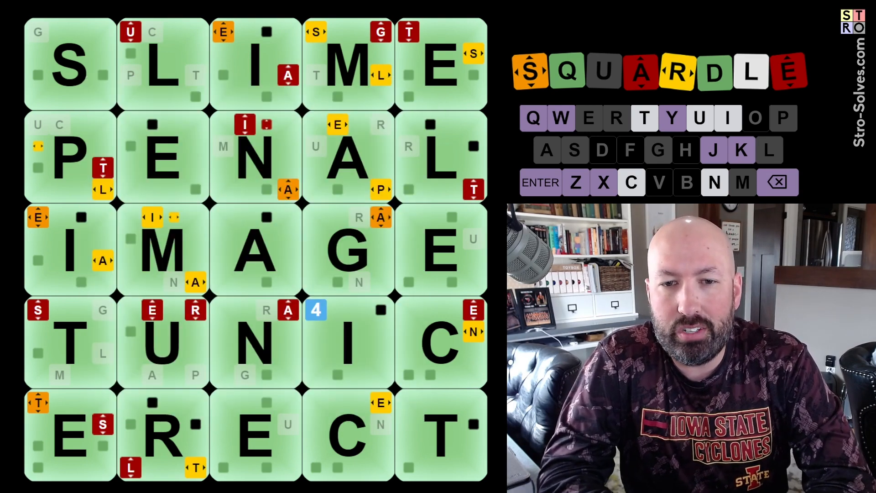